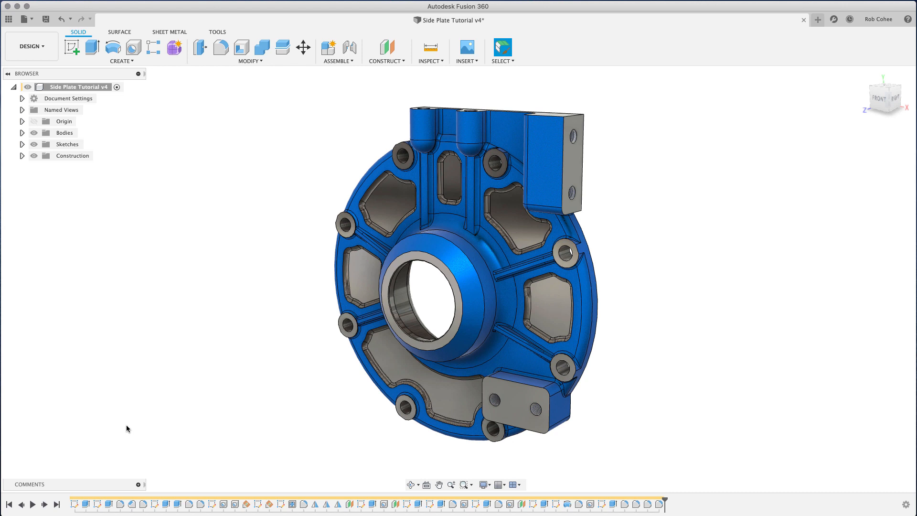
{"action": "mouse_move", "coordinate": [721, 34]}
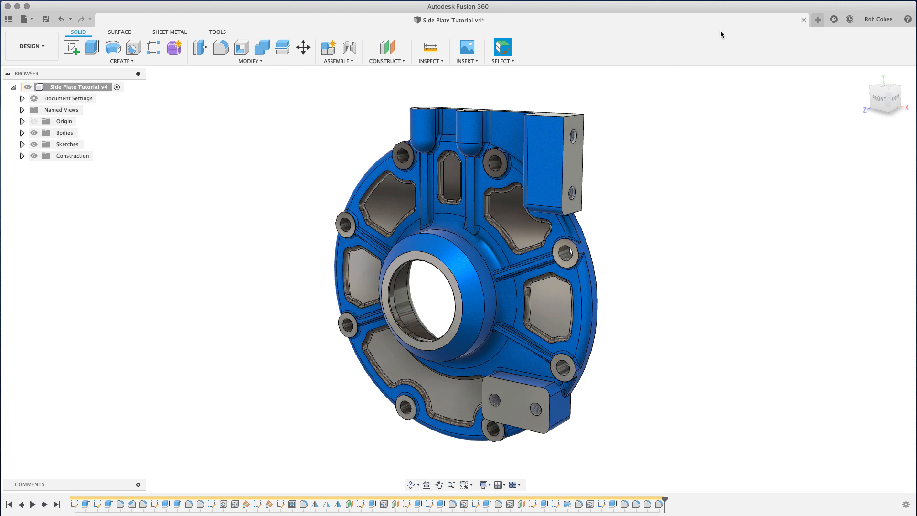
{"action": "mouse_move", "coordinate": [818, 19]}
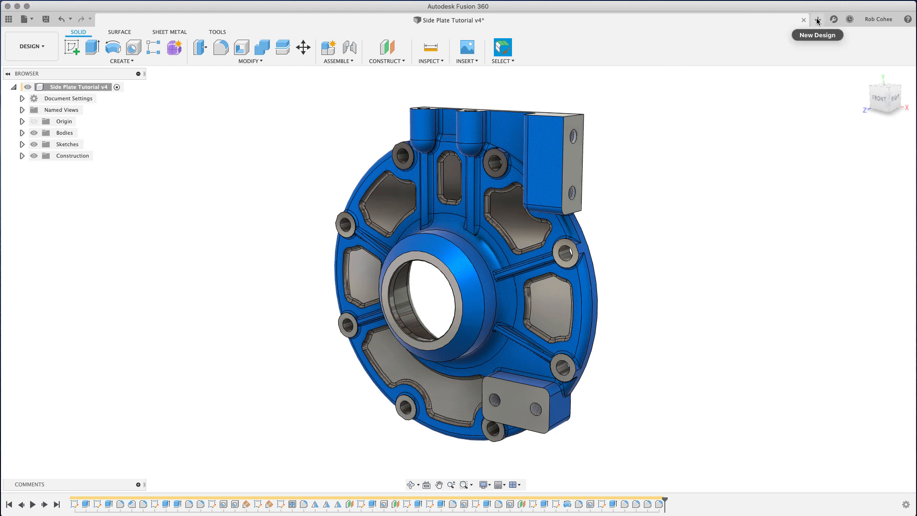
- Create a new design and sketch a large circle on the front plane
{"action": "left_click", "coordinate": [817, 19]}
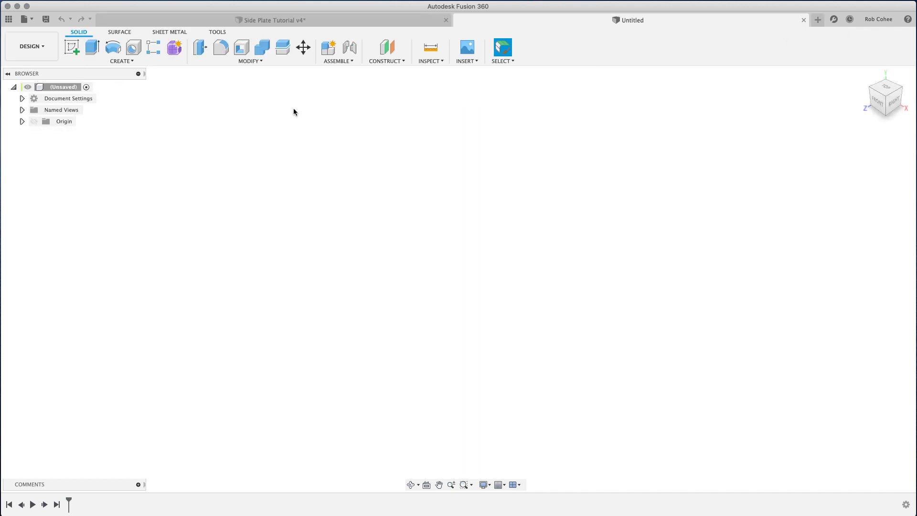
{"action": "left_click", "coordinate": [71, 47]}
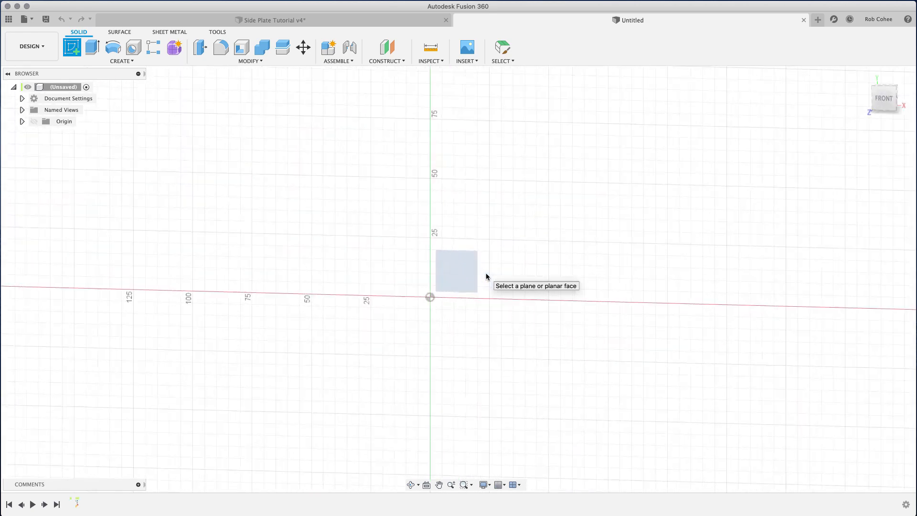
{"action": "left_click", "coordinate": [456, 271]}
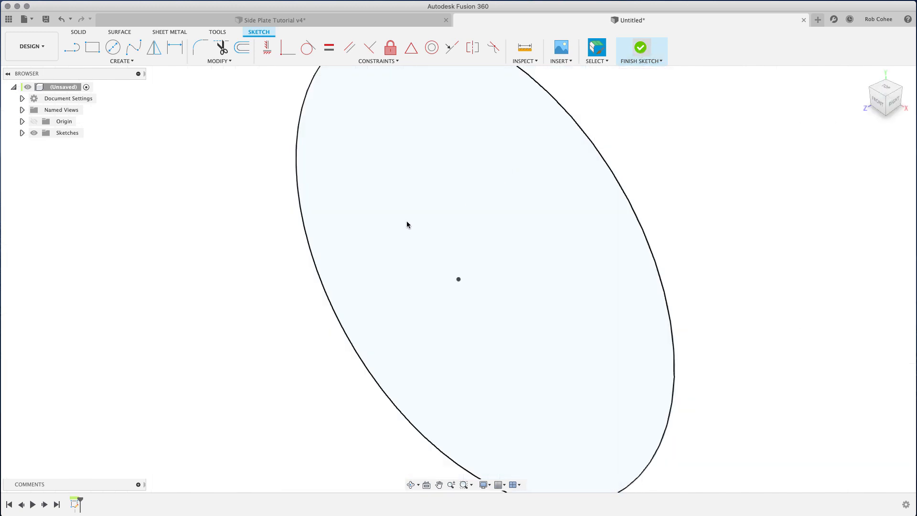
{"action": "left_click", "coordinate": [641, 48]}
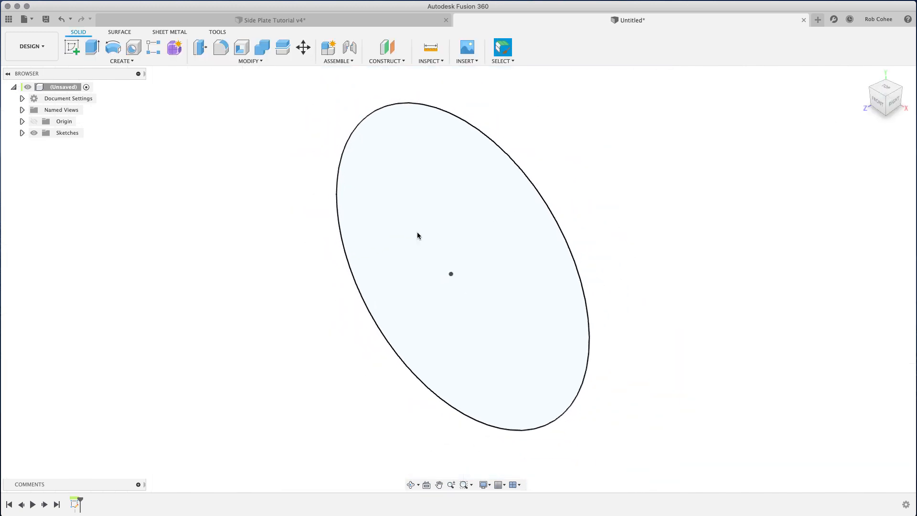
{"action": "left_click", "coordinate": [92, 47]}
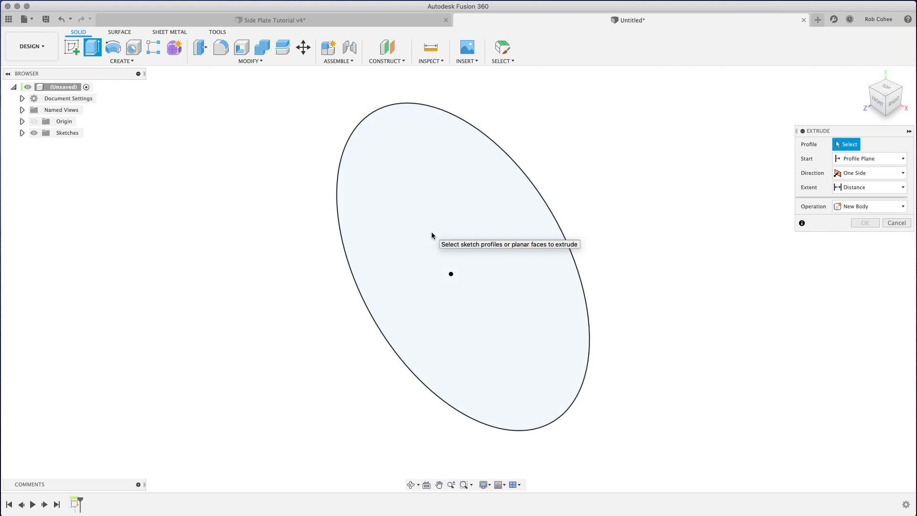
- Select the circle profile to extrude it into a thin disc
{"action": "left_click", "coordinate": [450, 274]}
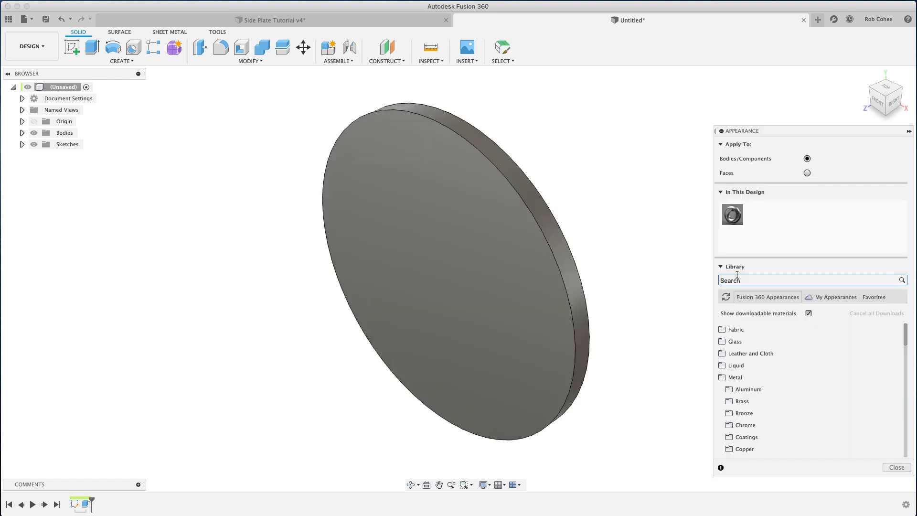
- Search appearances for 'powder' and apply Powder Coat - Rough (Red) to the disc
{"action": "left_click", "coordinate": [790, 279]}
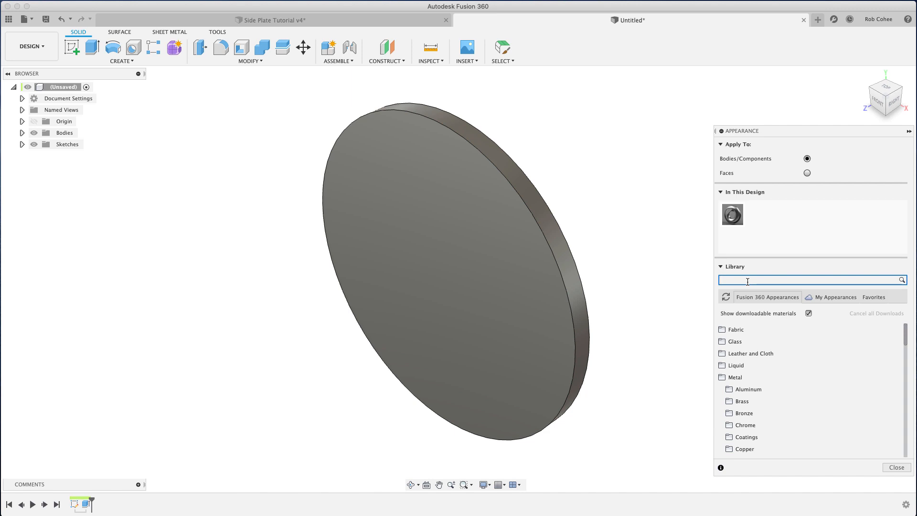
{"action": "type", "text": "powder"}
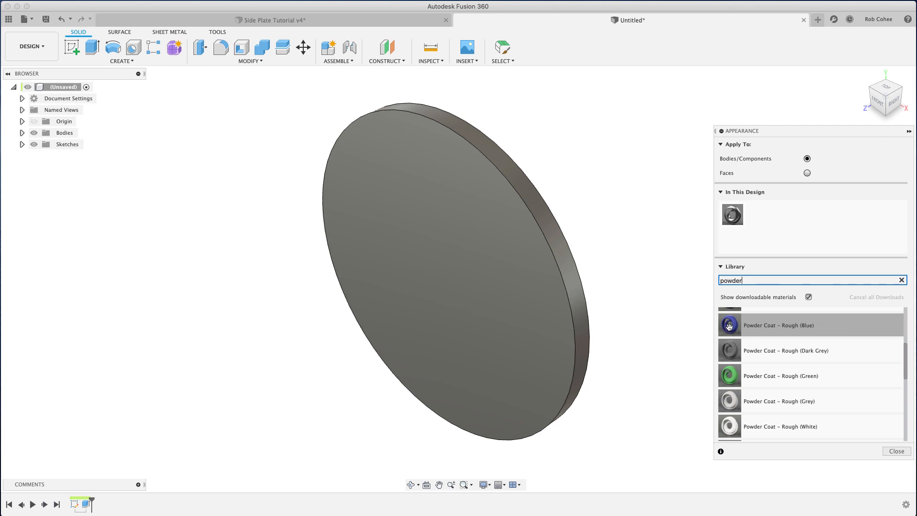
{"action": "scroll", "scroll_direction": "down", "scroll_amount": 3}
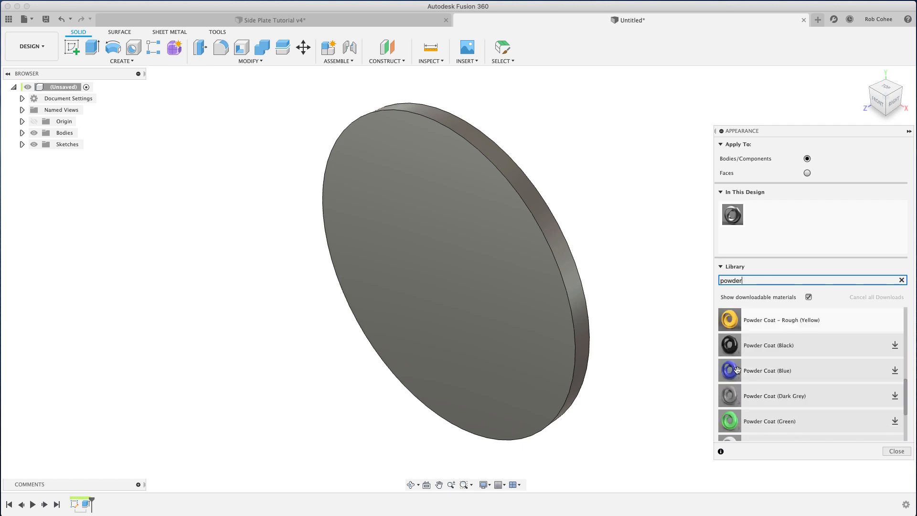
{"action": "mouse_move", "coordinate": [882, 392]}
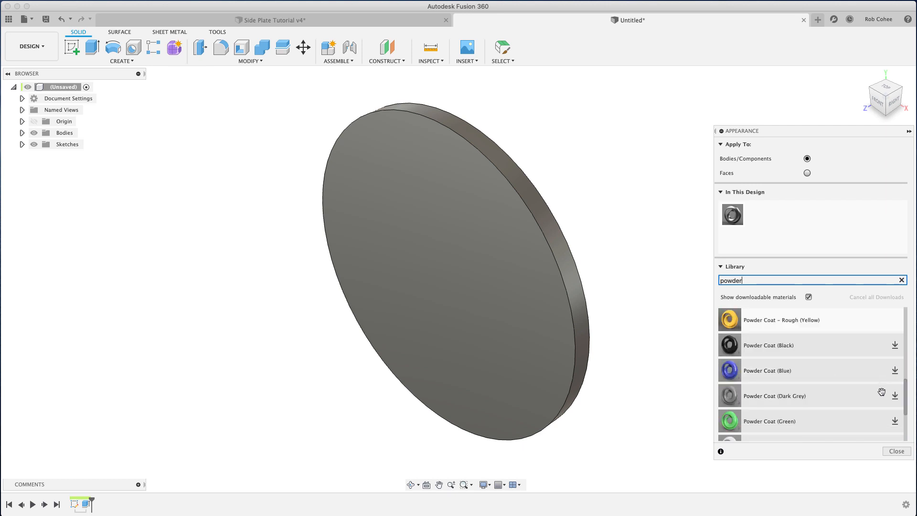
{"action": "scroll", "scroll_direction": "down", "scroll_amount": 3}
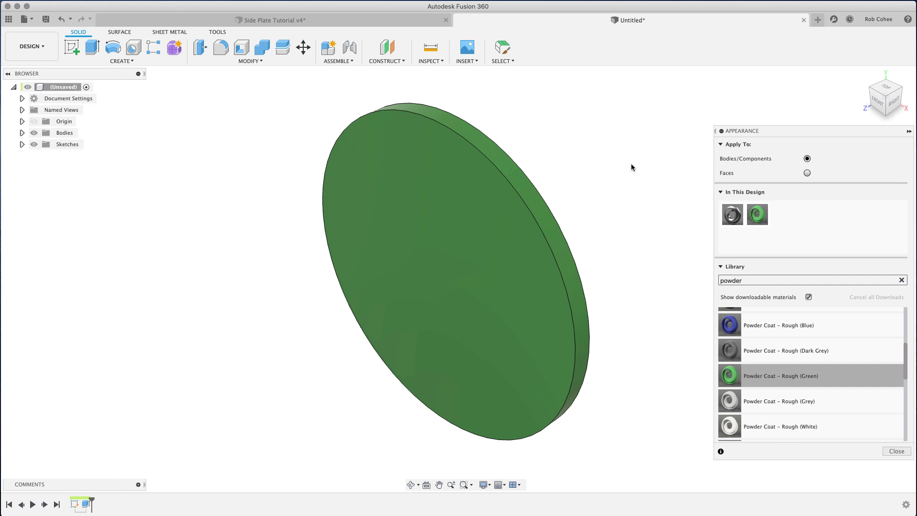
{"action": "scroll", "scroll_direction": "down", "scroll_amount": 3}
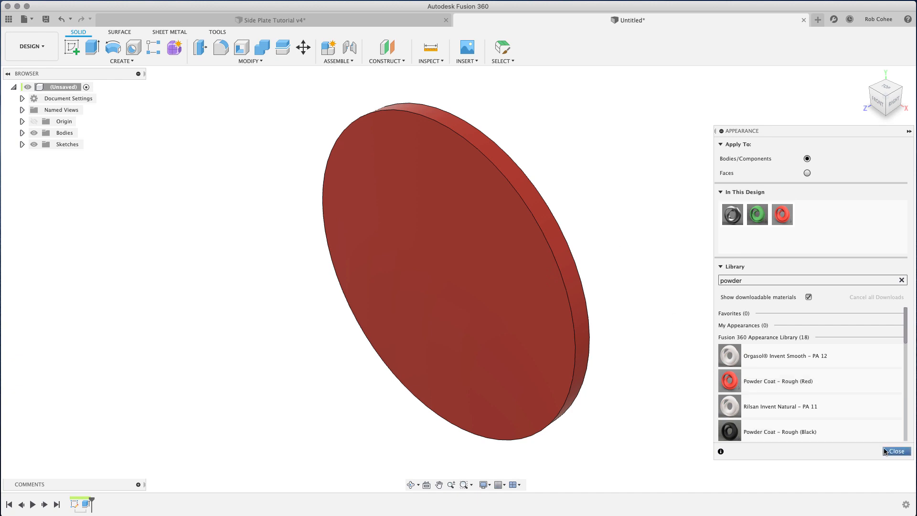
{"action": "left_click", "coordinate": [896, 451]}
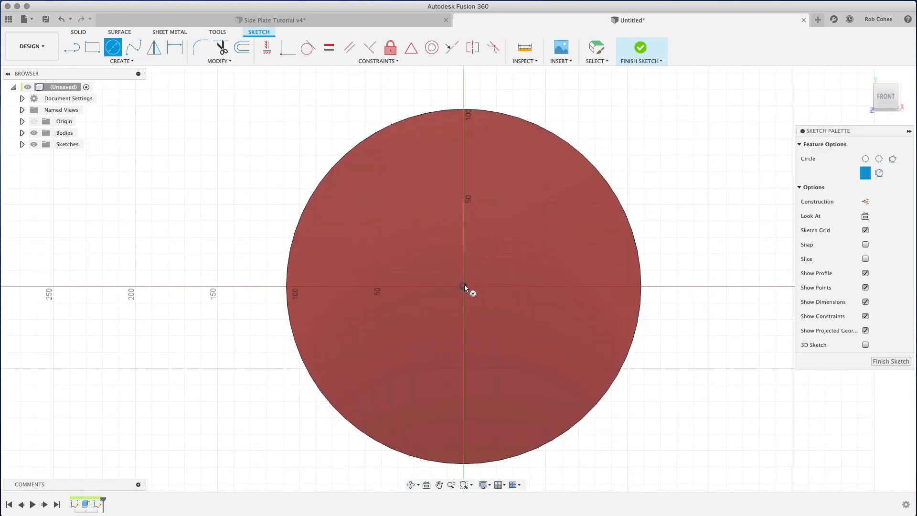
- Draw a circle out from the disc centre and finish the sketch
{"action": "left_click_drag", "start_coordinate": [464, 286], "coordinate": [517, 286]}
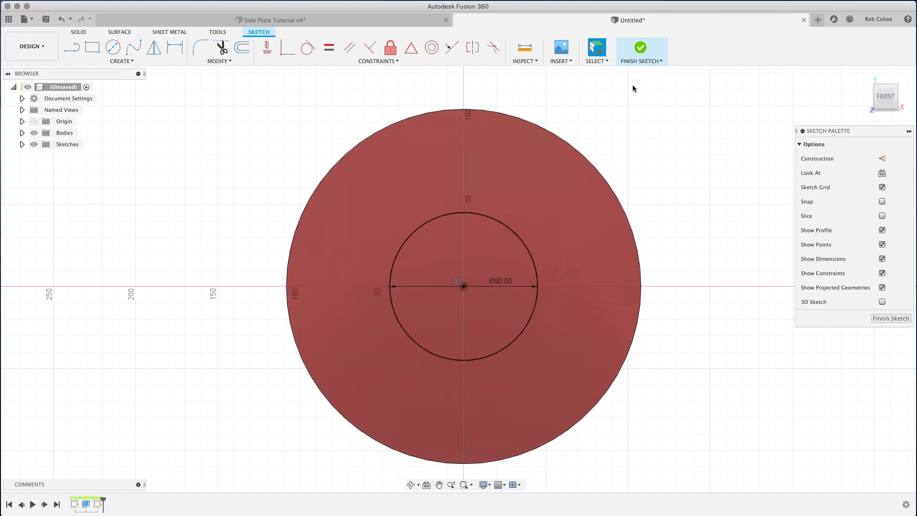
{"action": "left_click", "coordinate": [640, 48]}
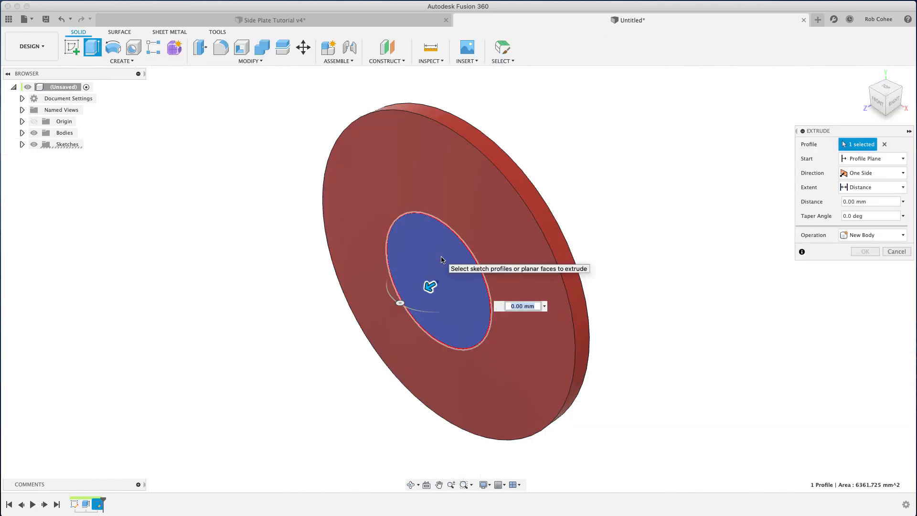
- Extrude the centre circle into a 33 mm boss with -2° taper, joined
{"action": "left_click_drag", "start_coordinate": [430, 287], "coordinate": [402, 302]}
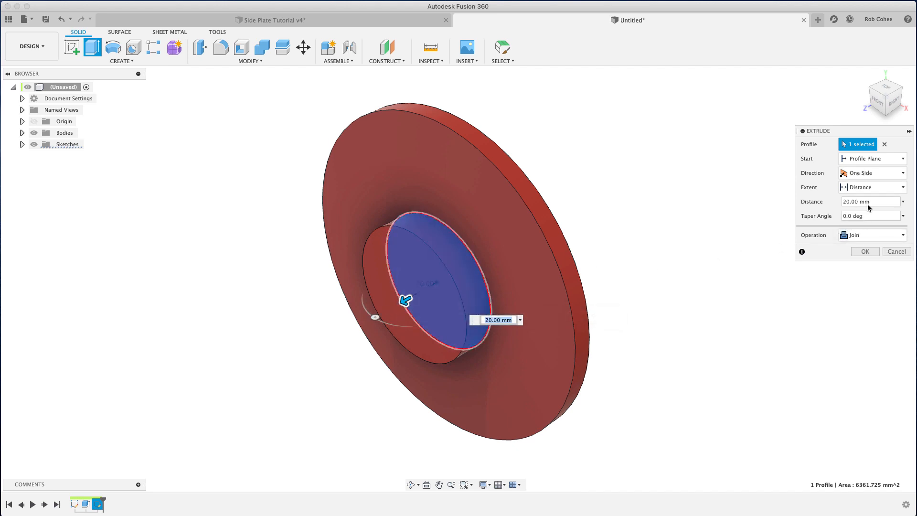
{"action": "type", "text": "2"}
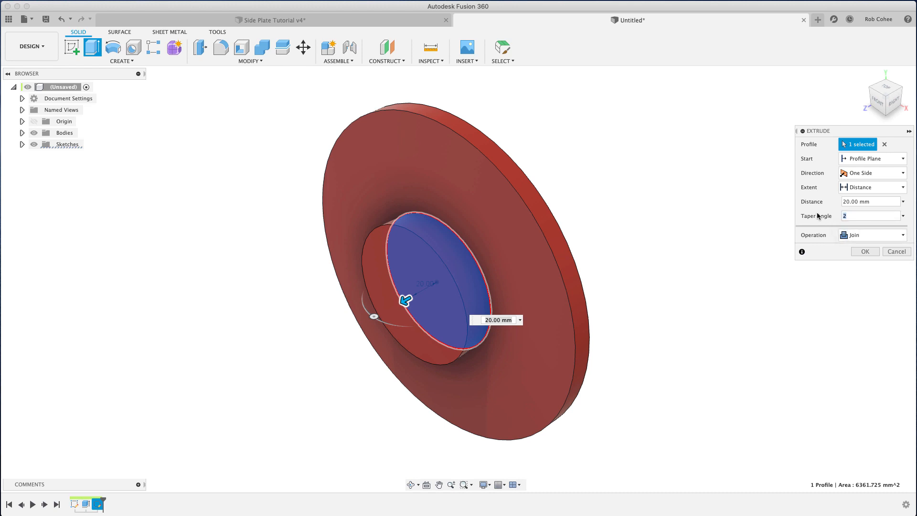
{"action": "type", "text": "-2 deg"}
{"action": "left_click", "coordinate": [874, 201]}
{"action": "type", "text": "33"}
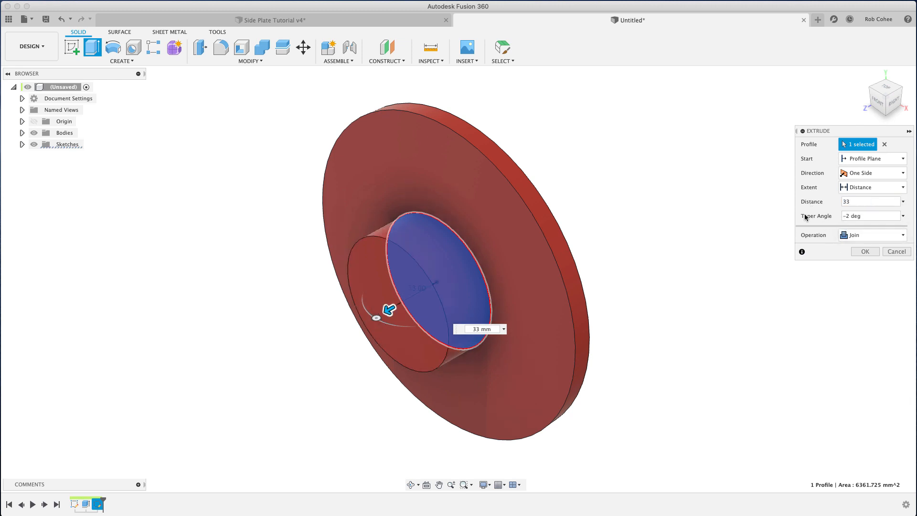
{"action": "left_click", "coordinate": [865, 251]}
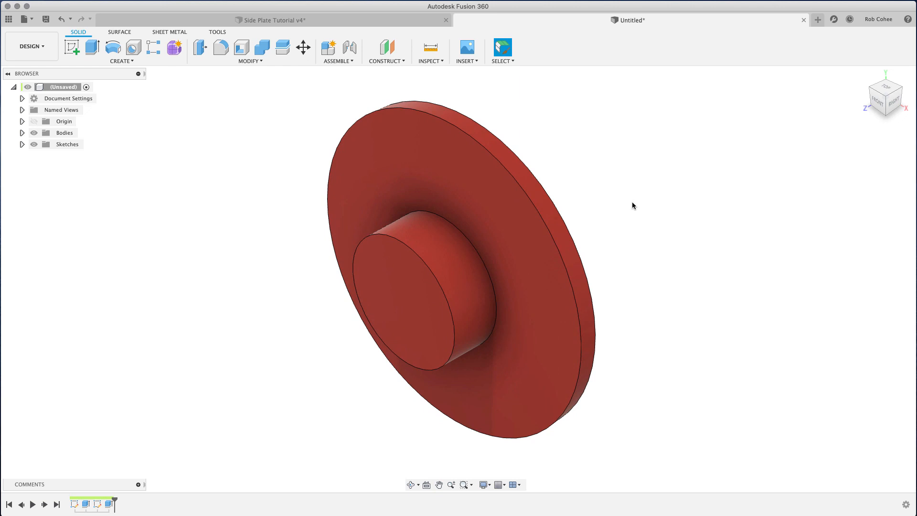
- Fillet the disc's outer rim at 5 mm and the boss base at 10 mm
{"action": "left_click", "coordinate": [221, 47]}
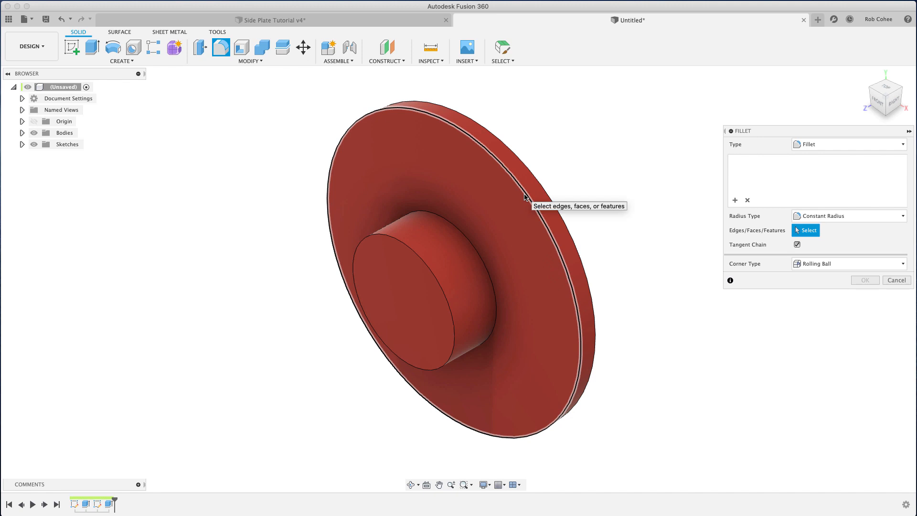
{"action": "left_click", "coordinate": [525, 193]}
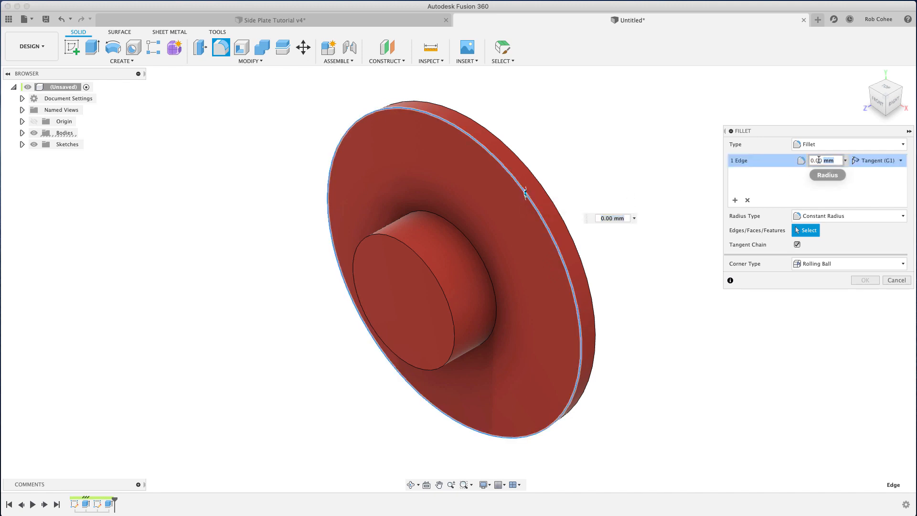
{"action": "type", "text": "5"}
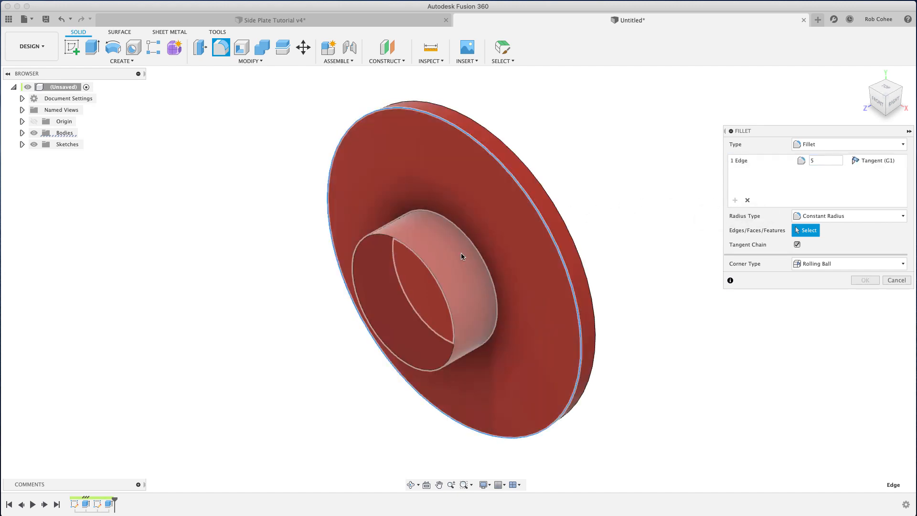
{"action": "left_click", "coordinate": [471, 243]}
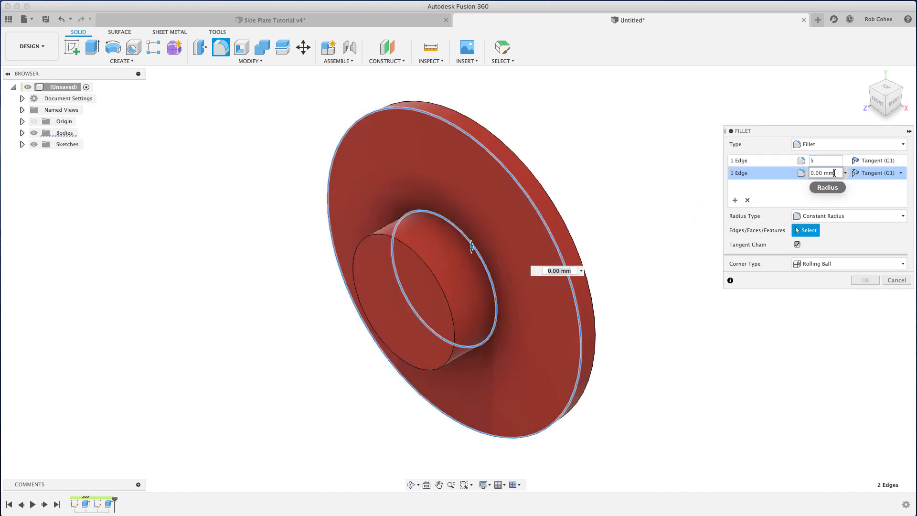
{"action": "type", "text": "10"}
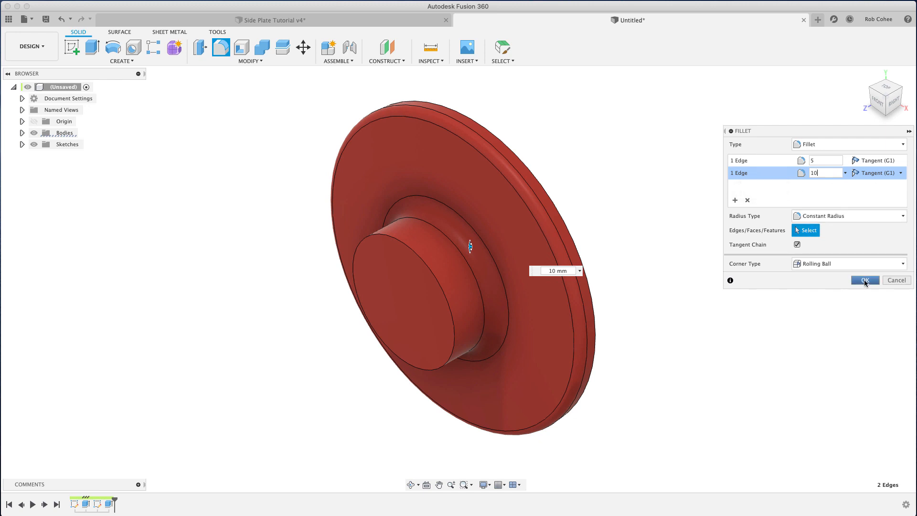
{"action": "left_click", "coordinate": [866, 279]}
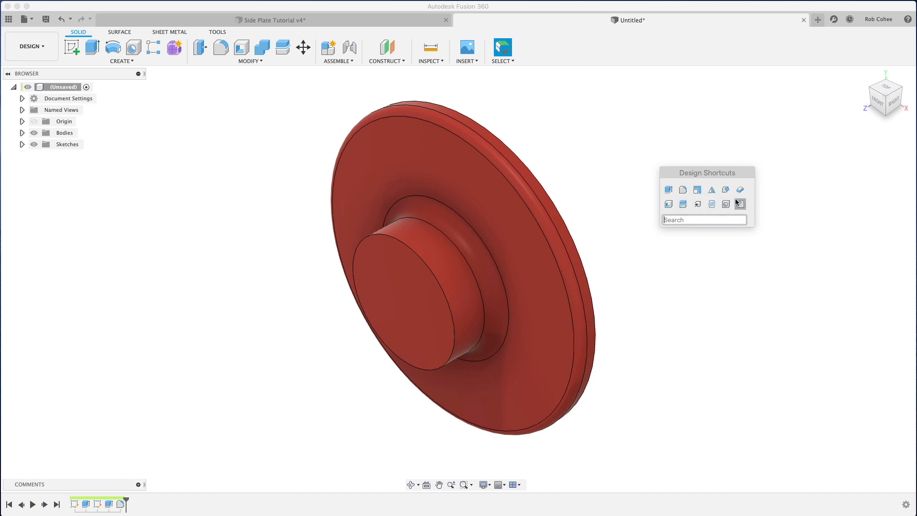
- Chamfer the front circular edge of the boss
{"action": "left_click", "coordinate": [740, 204]}
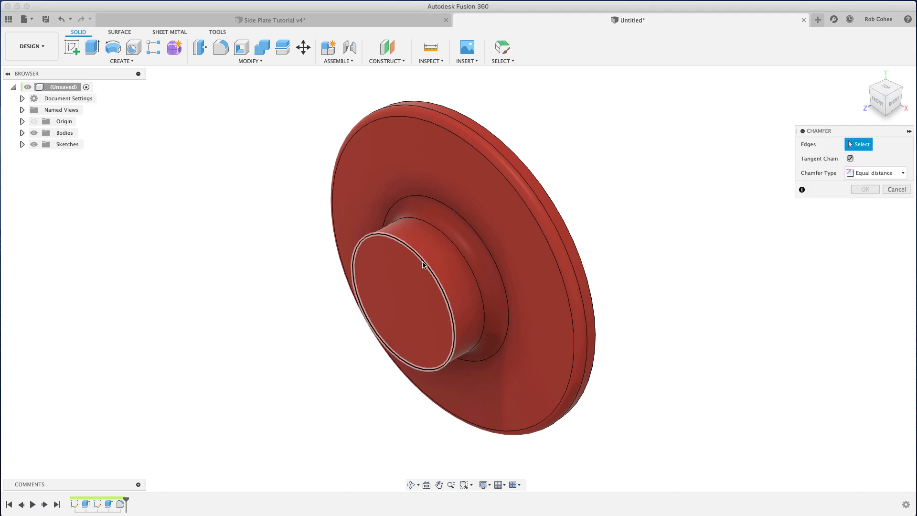
{"action": "left_click", "coordinate": [424, 263]}
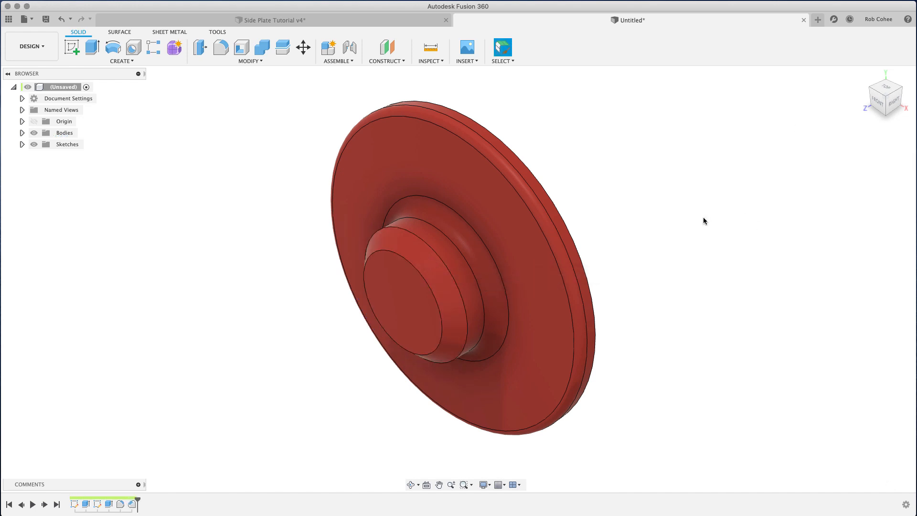
{"action": "mouse_move", "coordinate": [708, 229]}
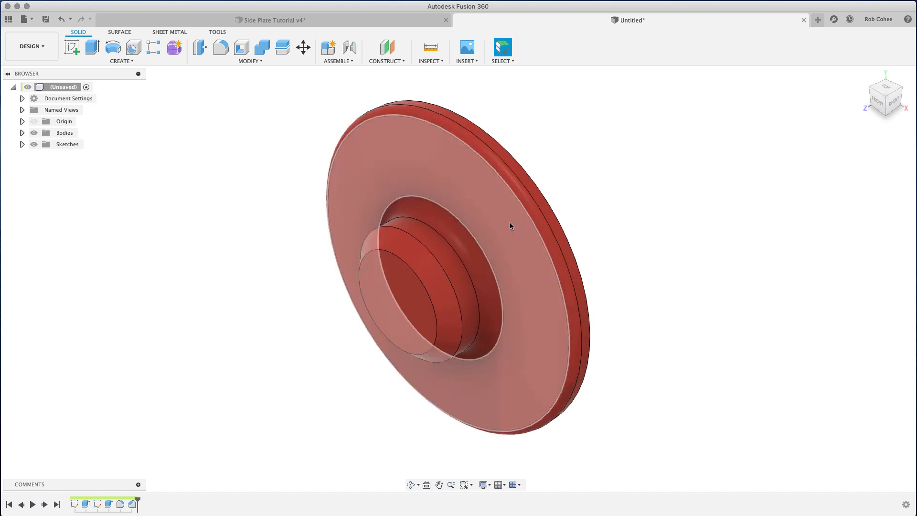
- Start a sketch on the disc's back face with Slice enabled
{"action": "right_click", "coordinate": [511, 225]}
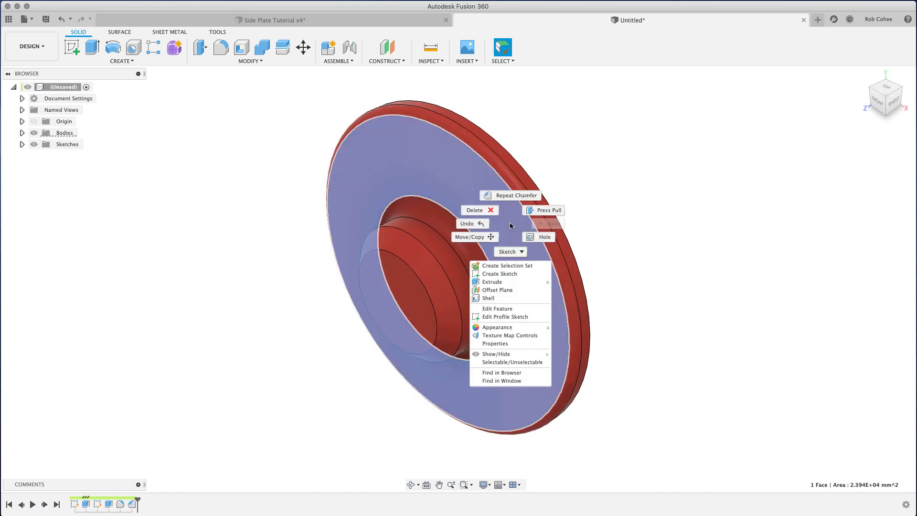
{"action": "mouse_move", "coordinate": [513, 274]}
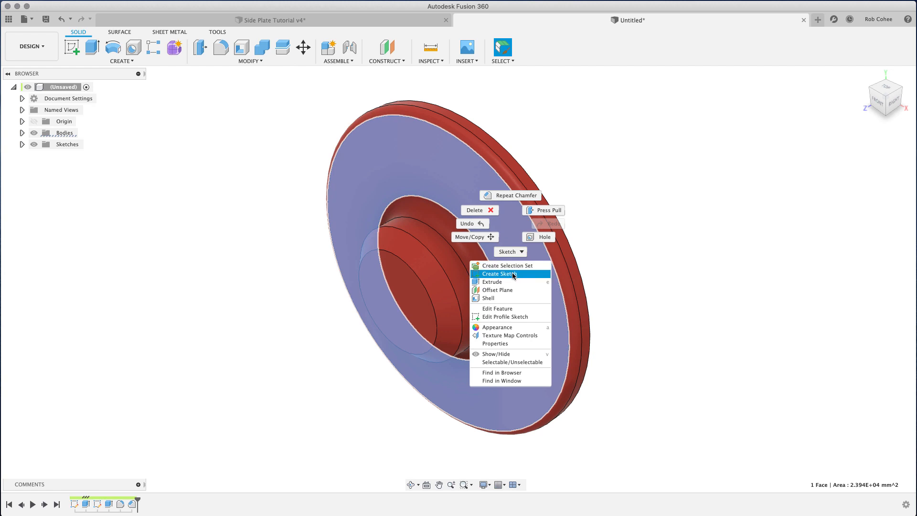
{"action": "left_click", "coordinate": [496, 274]}
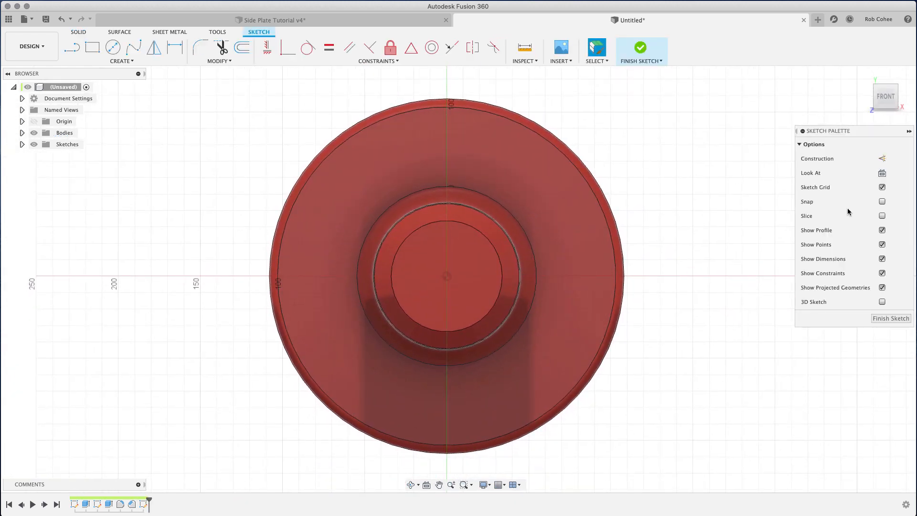
{"action": "left_click", "coordinate": [883, 215]}
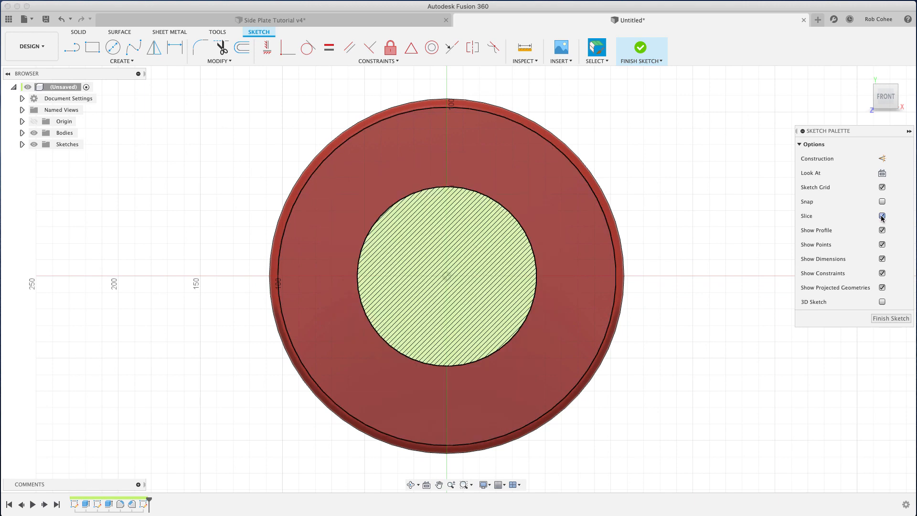
{"action": "left_click", "coordinate": [883, 216]}
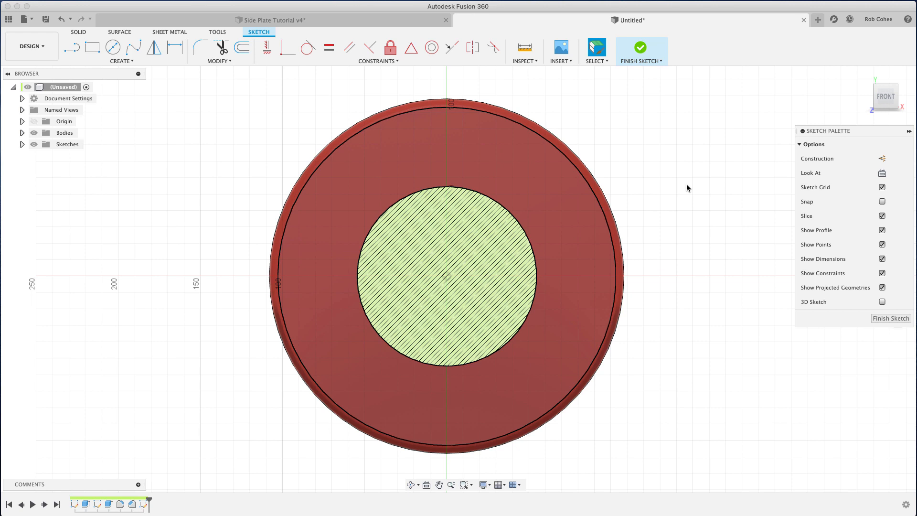
{"action": "left_click", "coordinate": [113, 47]}
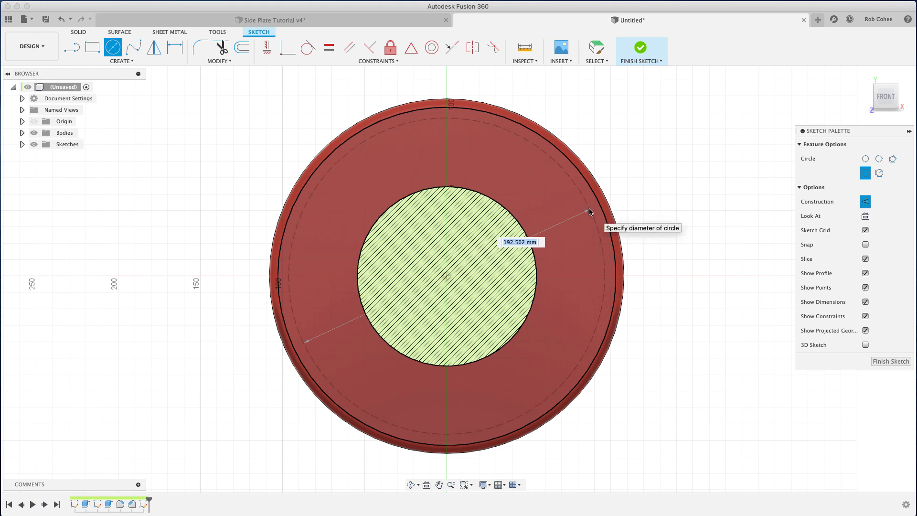
- Draw a 198 mm construction circle centred on the origin
{"action": "type", "text": "198"}
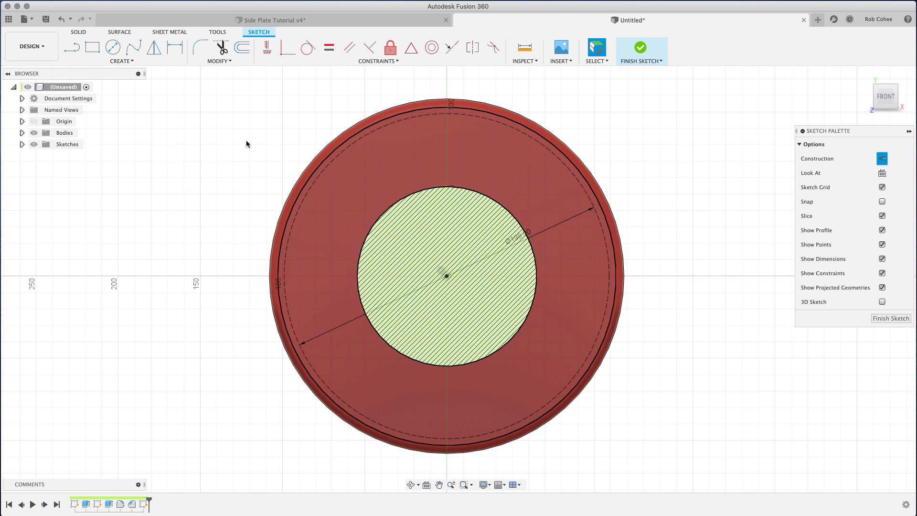
{"action": "mouse_move", "coordinate": [140, 134]}
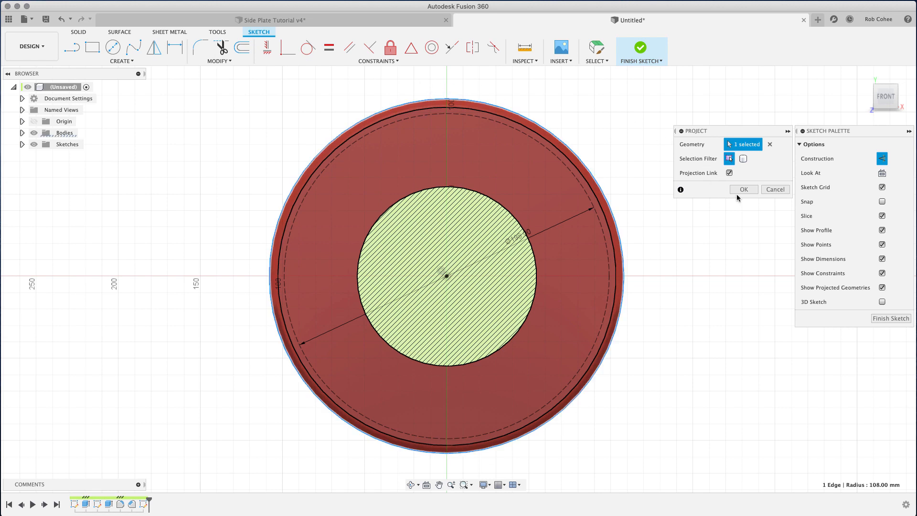
- Confirm projecting the disc's outer rim into the sketch and hide the bodies
{"action": "left_click", "coordinate": [743, 189]}
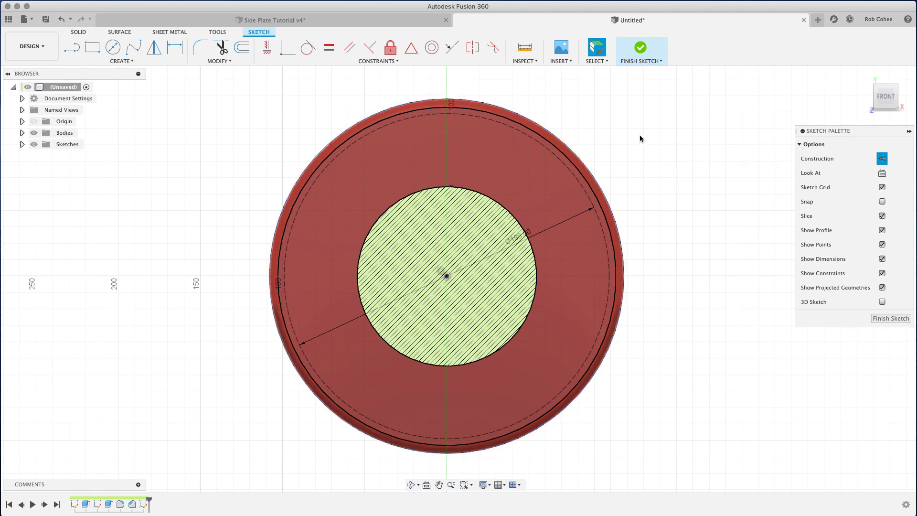
{"action": "mouse_move", "coordinate": [617, 155]}
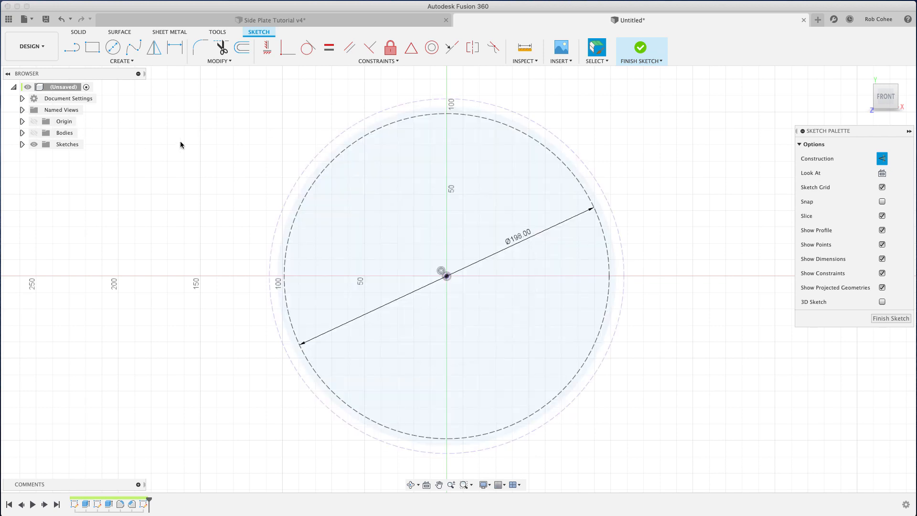
{"action": "mouse_move", "coordinate": [571, 120]}
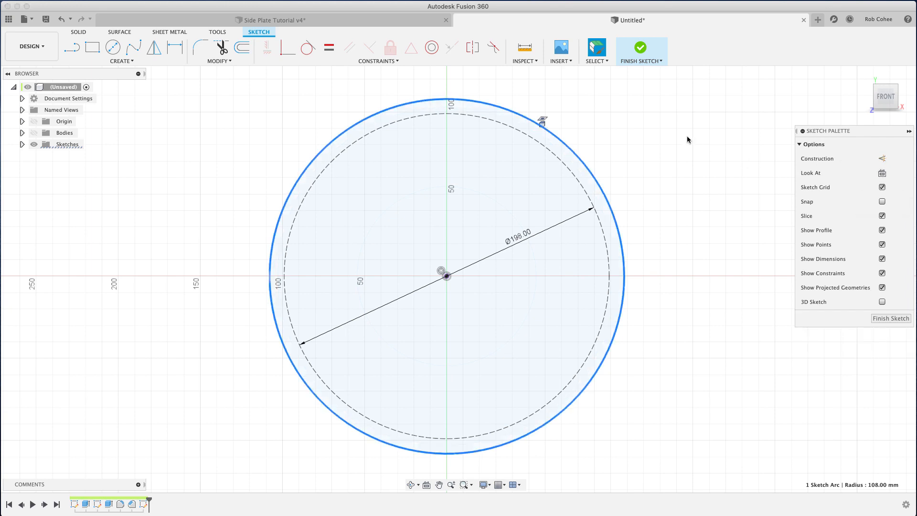
{"action": "left_click", "coordinate": [881, 158]}
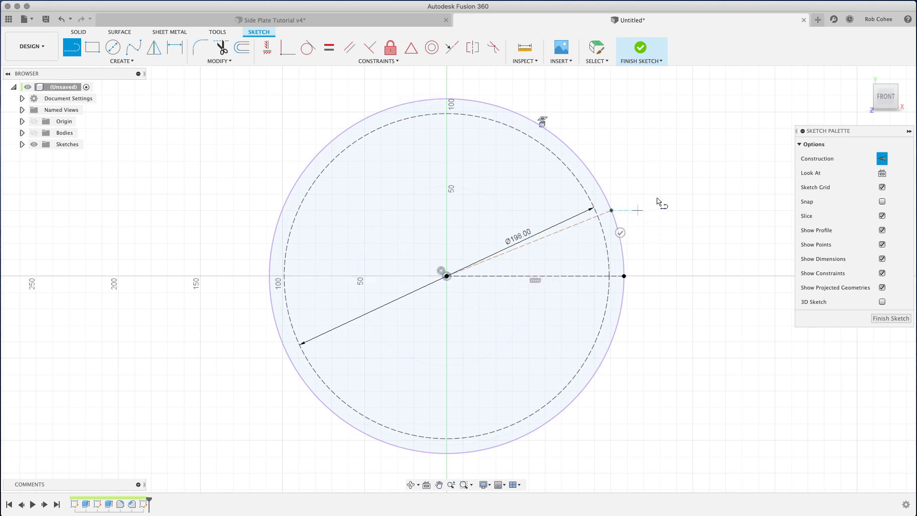
{"action": "mouse_move", "coordinate": [661, 198]}
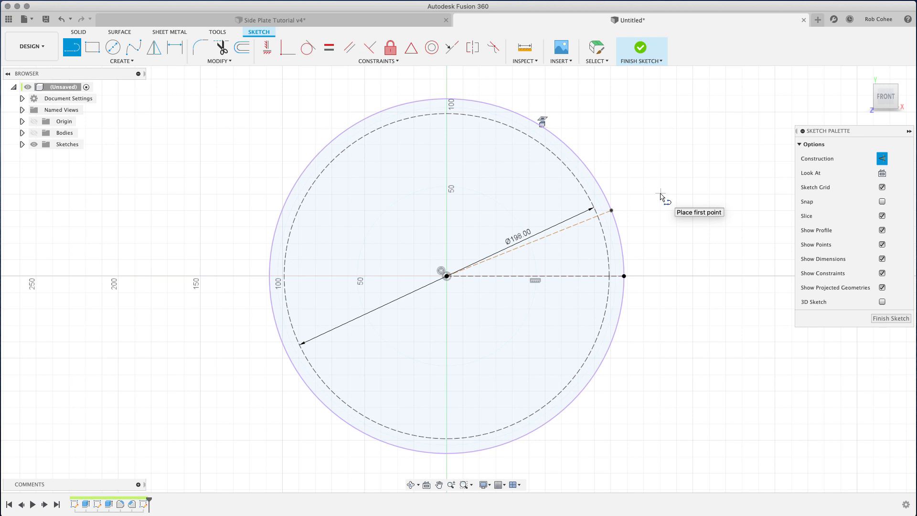
- Finish the construction lines and dimension the angle between them to 22.5°
{"action": "left_click", "coordinate": [112, 47]}
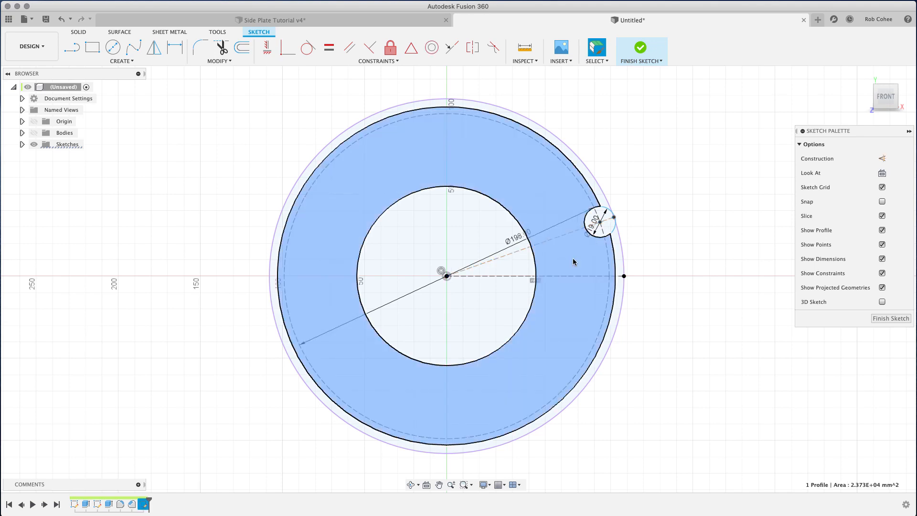
{"action": "left_click", "coordinate": [174, 47]}
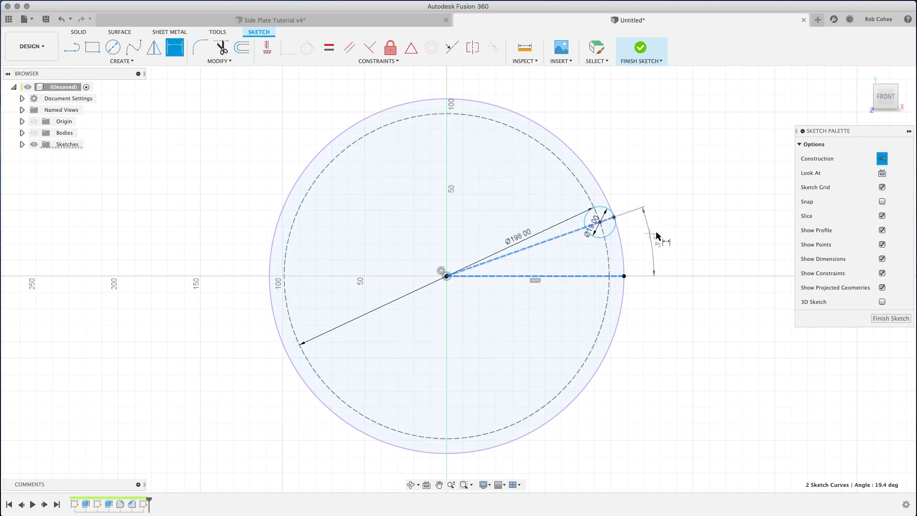
{"action": "left_click", "coordinate": [652, 229]}
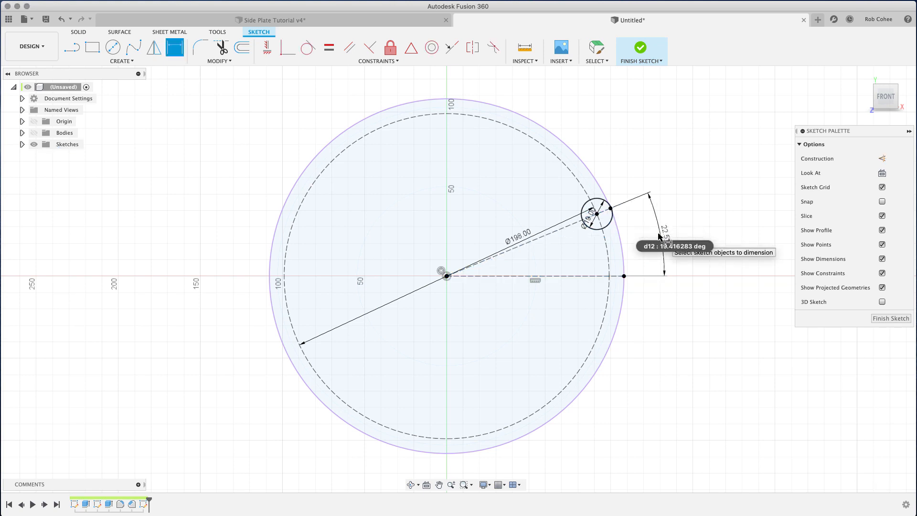
{"action": "mouse_move", "coordinate": [619, 123]}
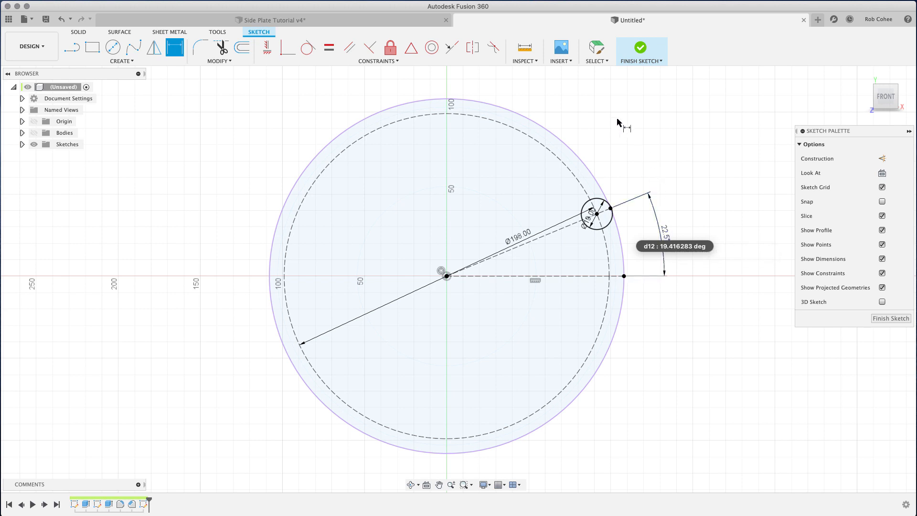
- Circular-pattern the small circle around the disc centre into eight instances
{"action": "right_click", "coordinate": [328, 117]}
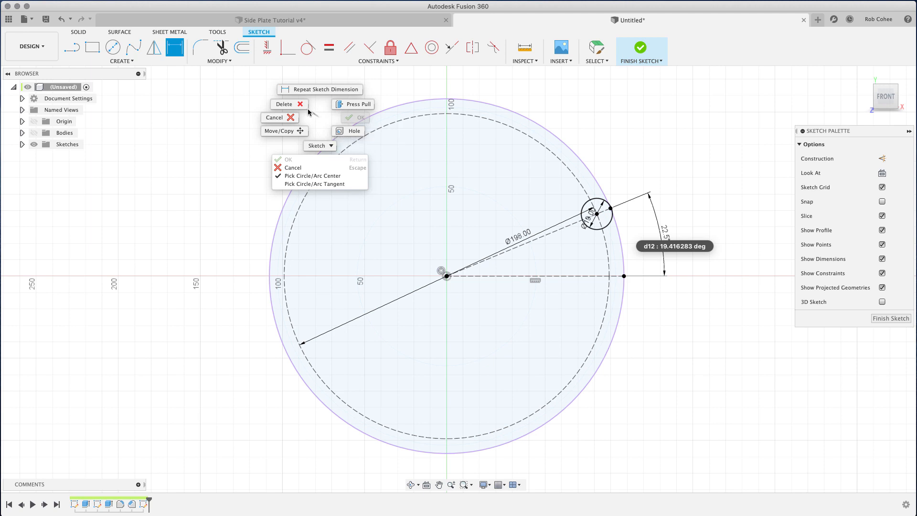
{"action": "left_click", "coordinate": [121, 61]}
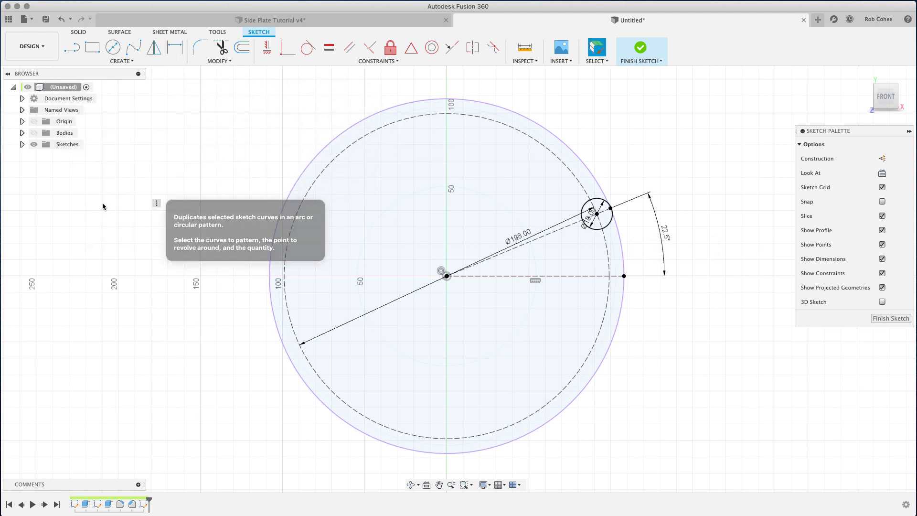
{"action": "left_click", "coordinate": [597, 212]}
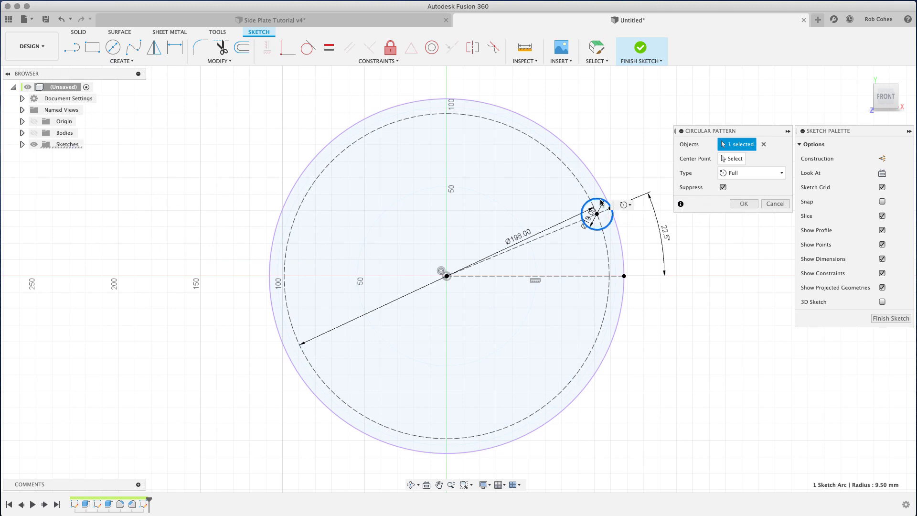
{"action": "left_click", "coordinate": [735, 159]}
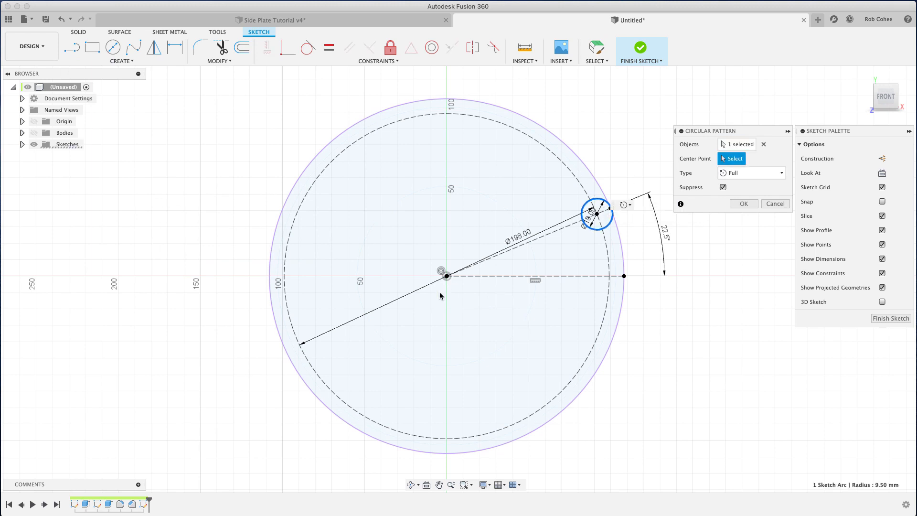
{"action": "left_click", "coordinate": [446, 271]}
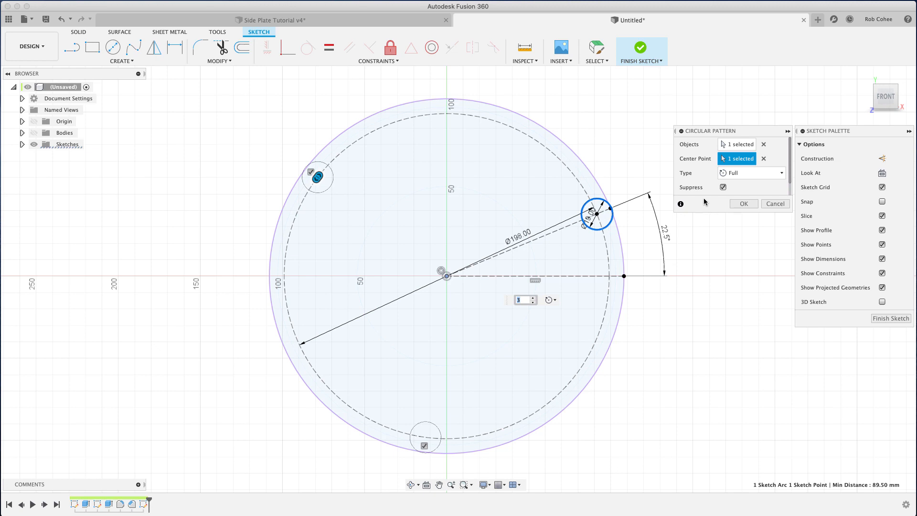
{"action": "type", "text": "8"}
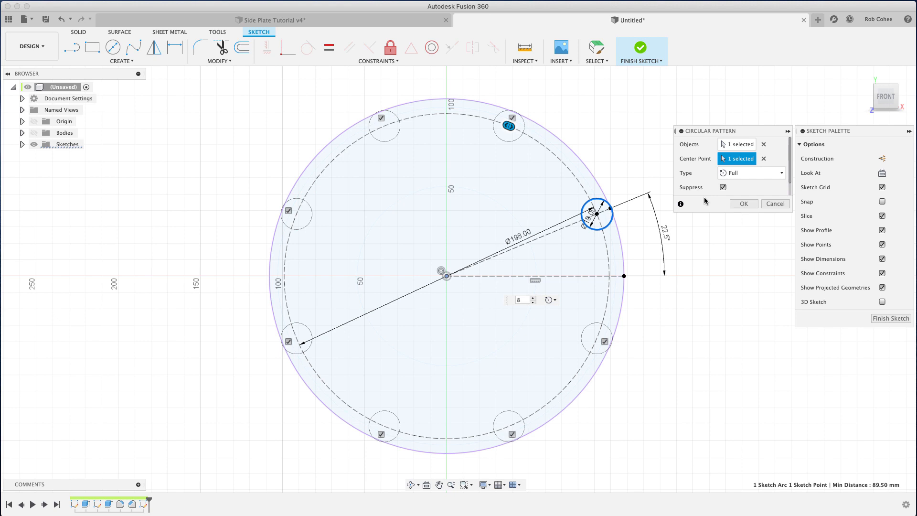
{"action": "left_click", "coordinate": [743, 204]}
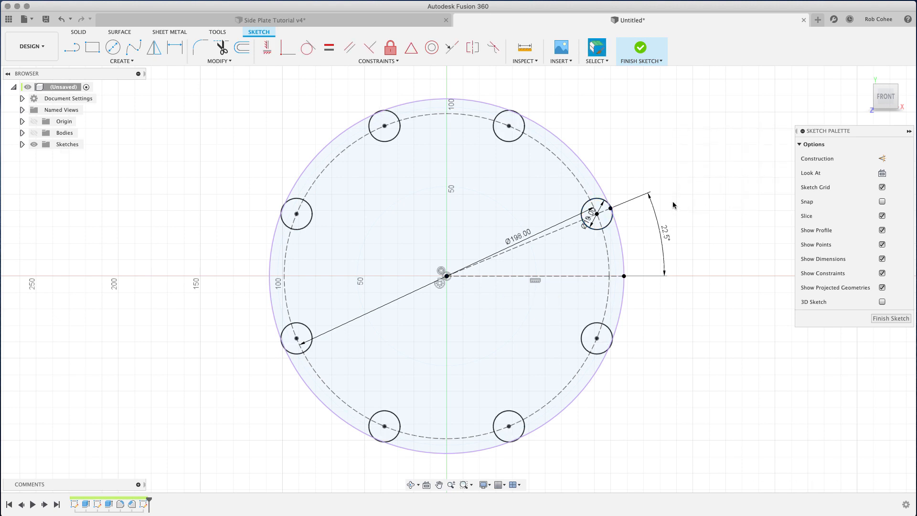
{"action": "mouse_move", "coordinate": [643, 241]}
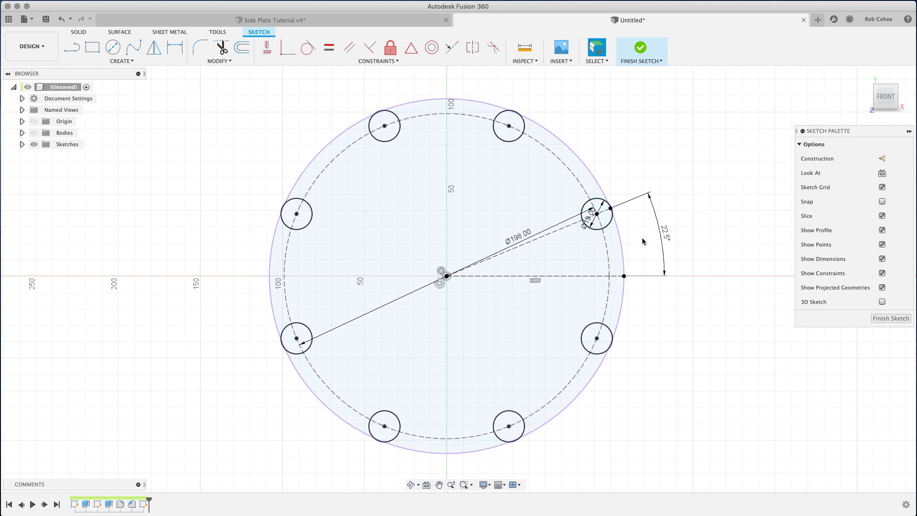
{"action": "mouse_move", "coordinate": [629, 216]}
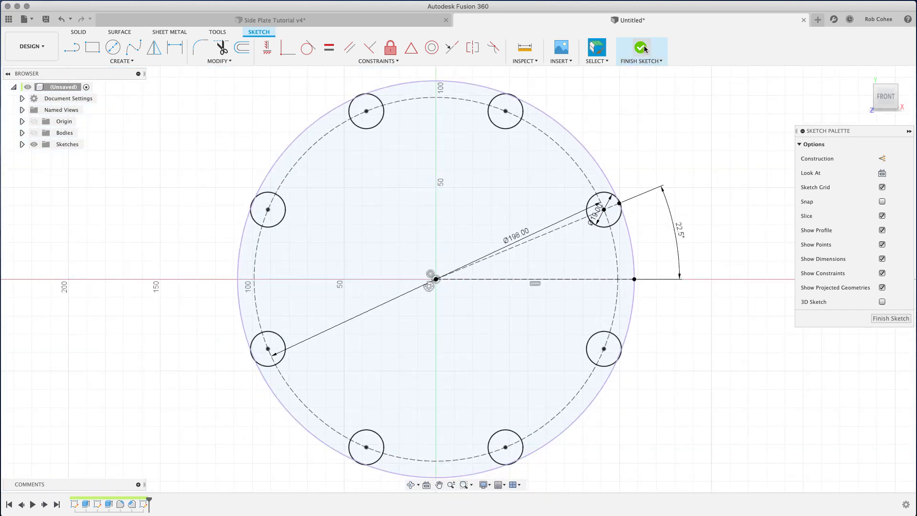
- Extrude one rim circle two-sided, 2 mm and to the plate face, joined
{"action": "left_click", "coordinate": [641, 51]}
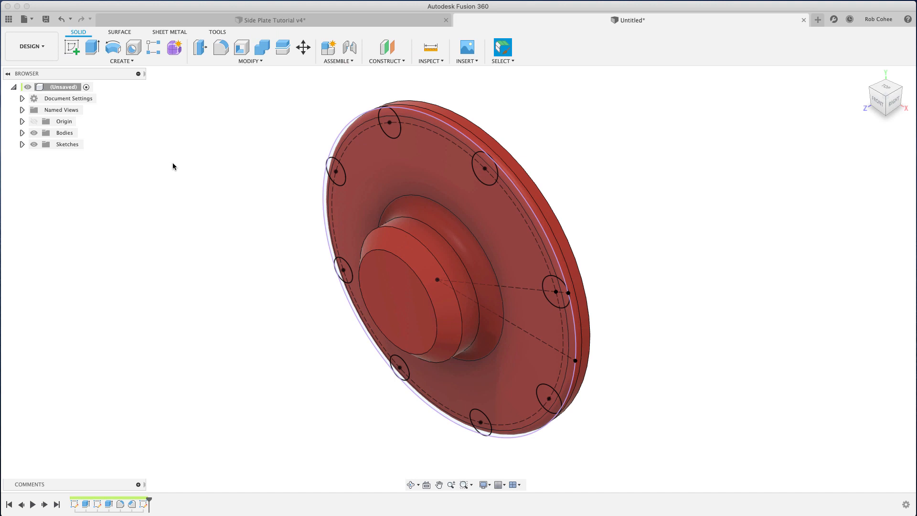
{"action": "left_click", "coordinate": [92, 47]}
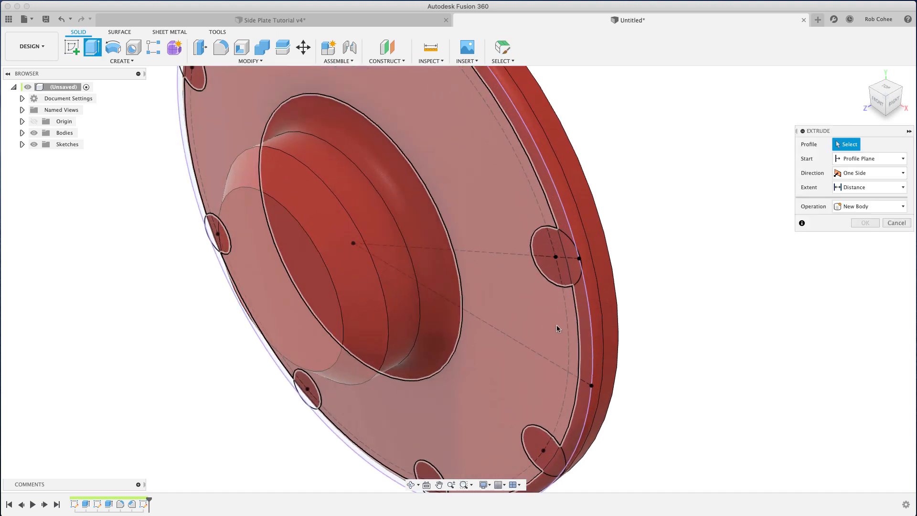
{"action": "left_click", "coordinate": [556, 223]}
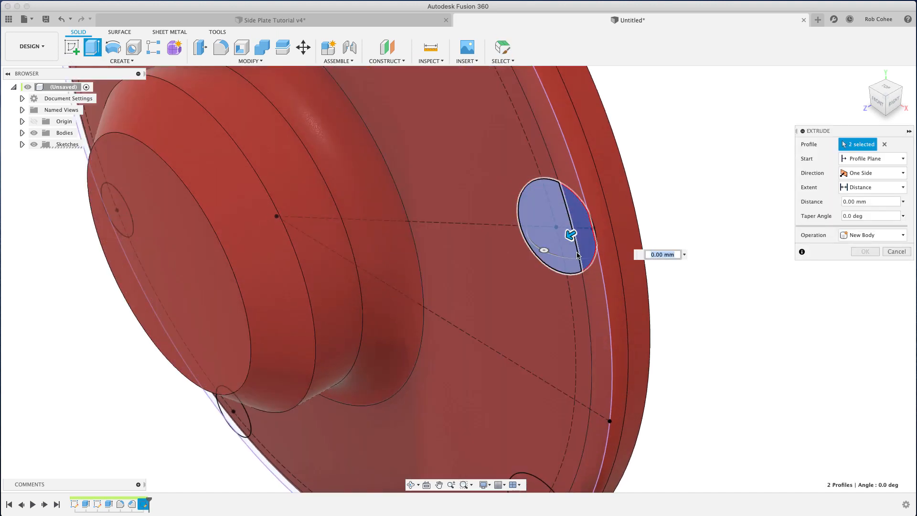
{"action": "left_click", "coordinate": [901, 173]}
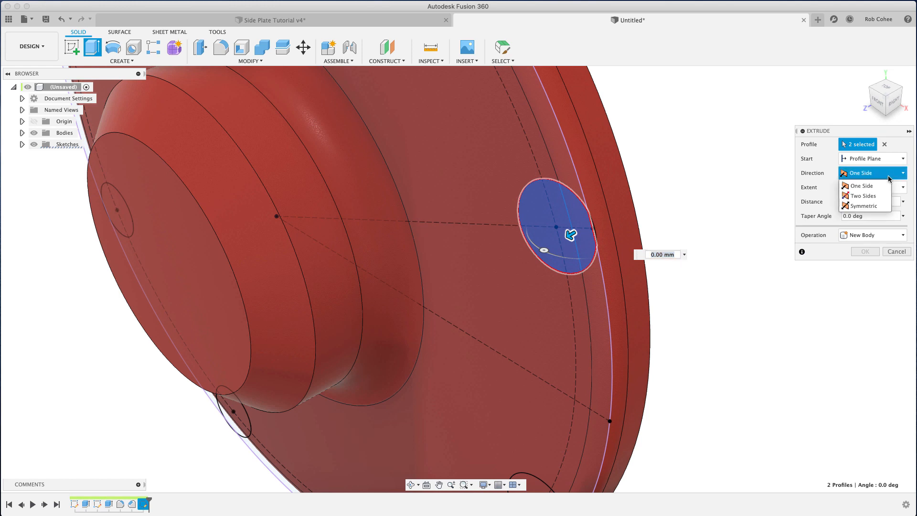
{"action": "left_click", "coordinate": [861, 195]}
{"action": "type", "text": "2"}
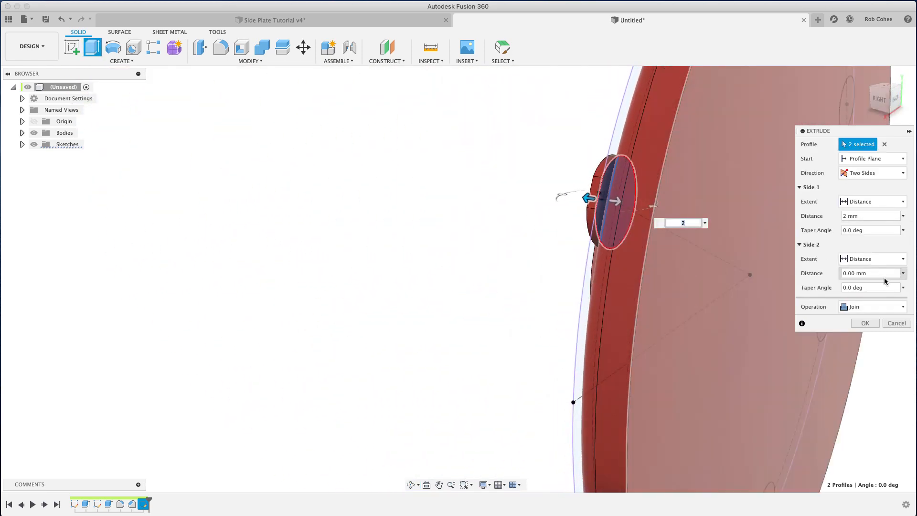
{"action": "left_click", "coordinate": [872, 259]}
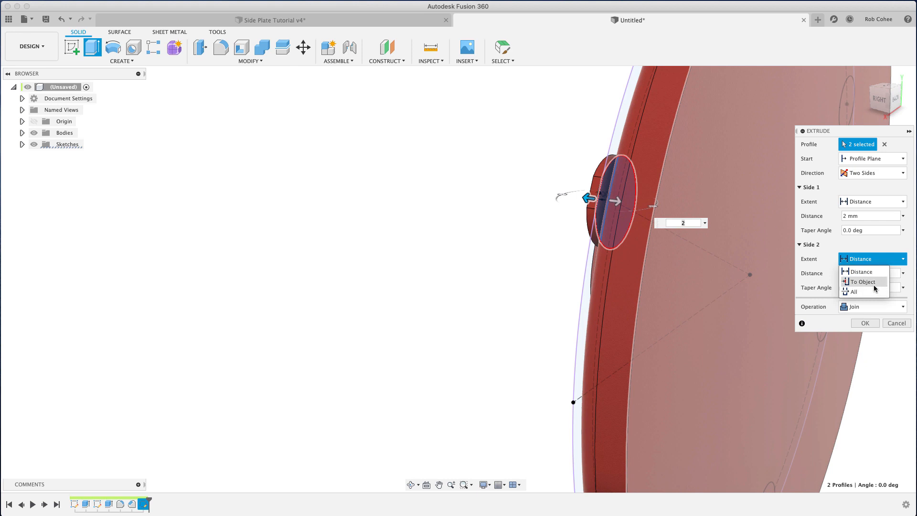
{"action": "left_click", "coordinate": [861, 281]}
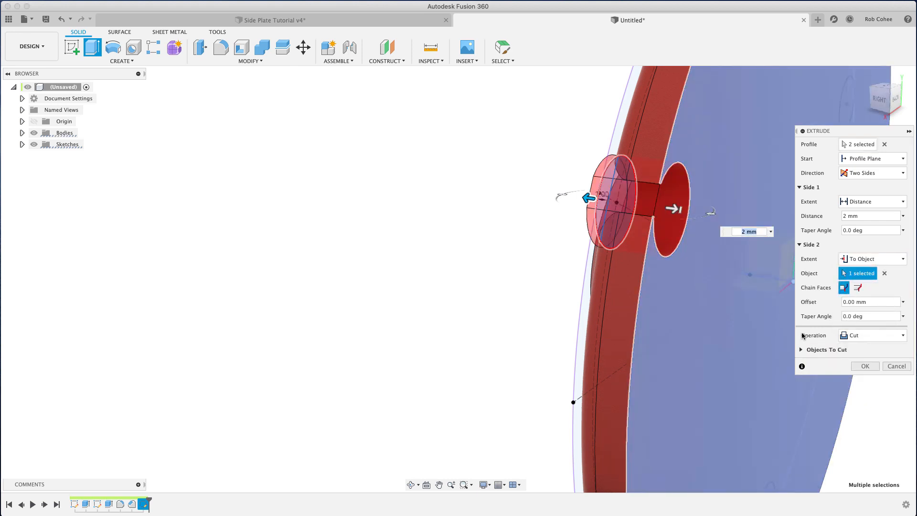
{"action": "left_click", "coordinate": [872, 335]}
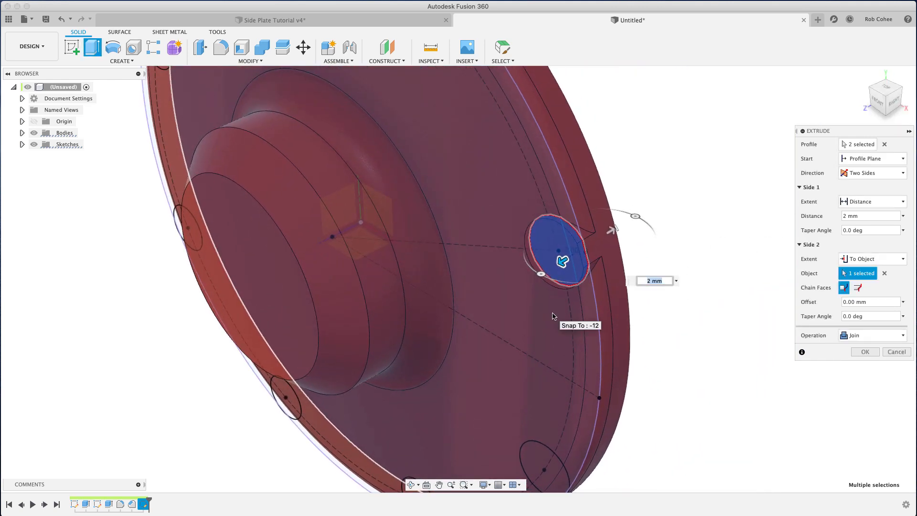
{"action": "left_click", "coordinate": [865, 352]}
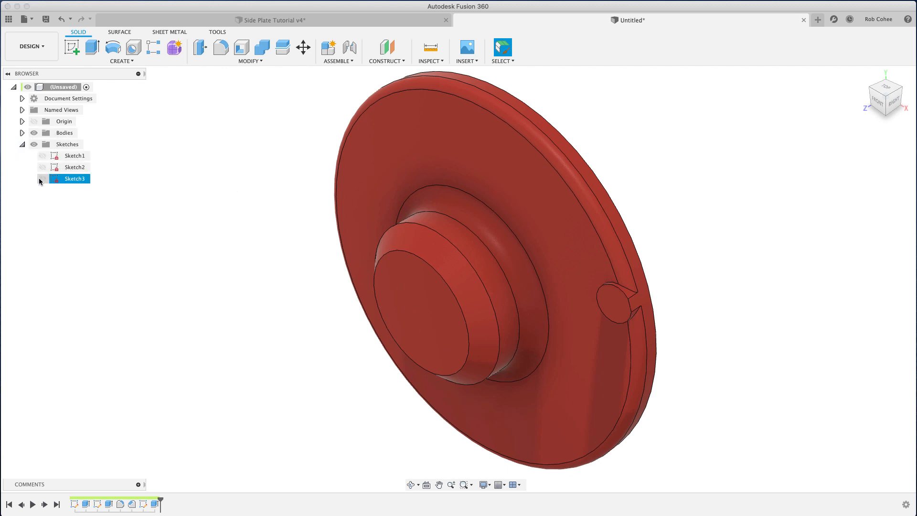
- Show Sketch3 and extrude another rim circle two-sided, 2 mm and to the plate face
{"action": "left_click", "coordinate": [42, 178]}
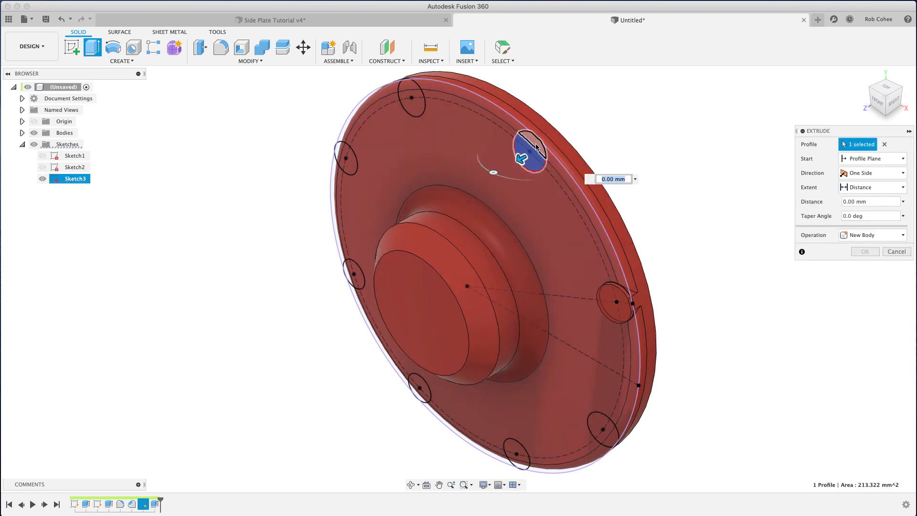
{"action": "left_click", "coordinate": [410, 102]}
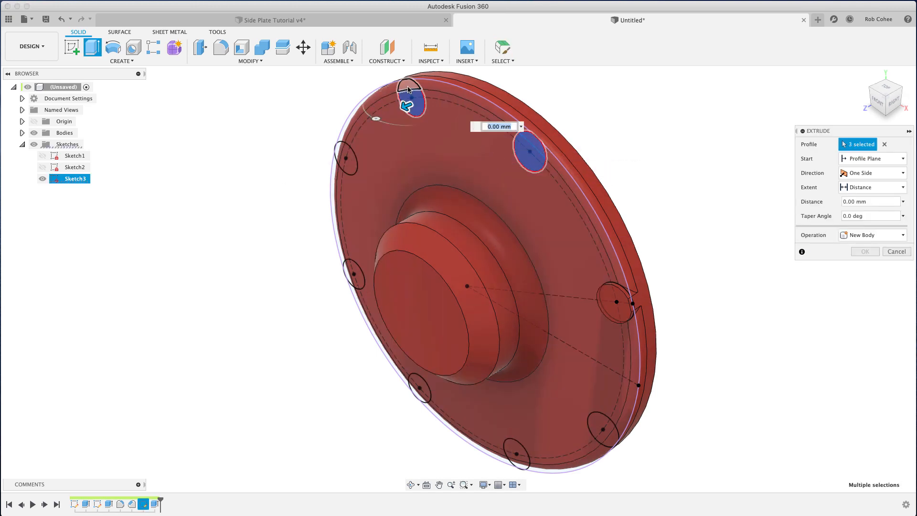
{"action": "left_click", "coordinate": [871, 172]}
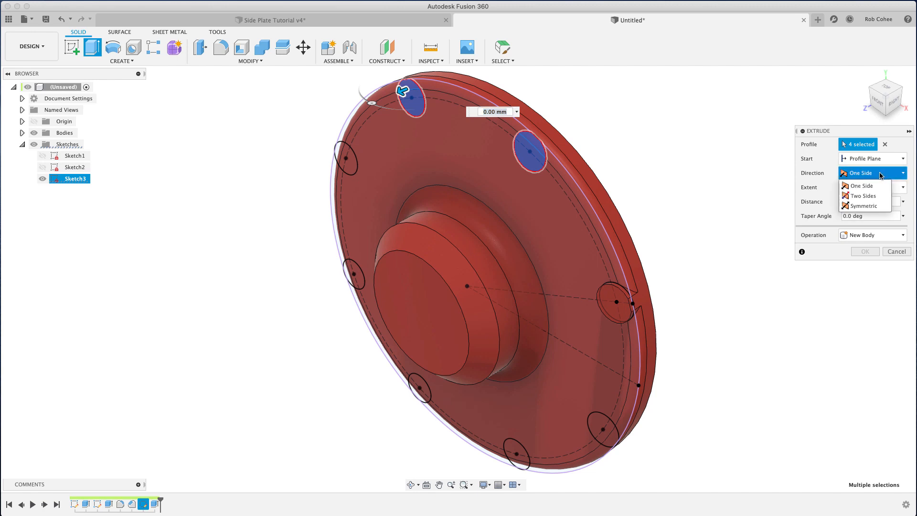
{"action": "left_click", "coordinate": [860, 196]}
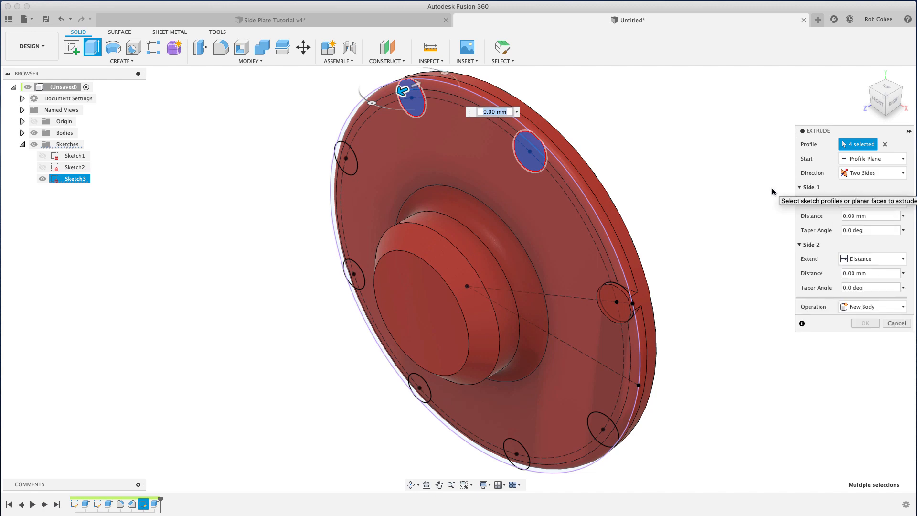
{"action": "type", "text": "2"}
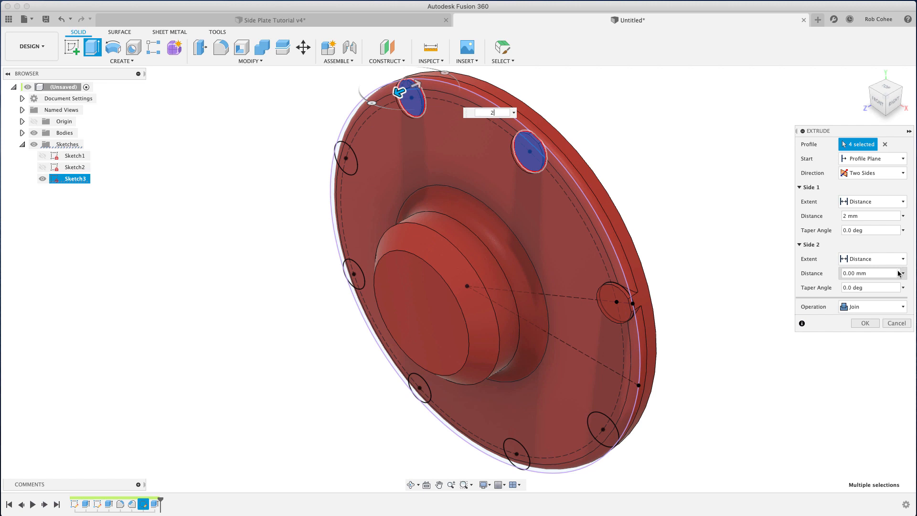
{"action": "left_click", "coordinate": [871, 259]}
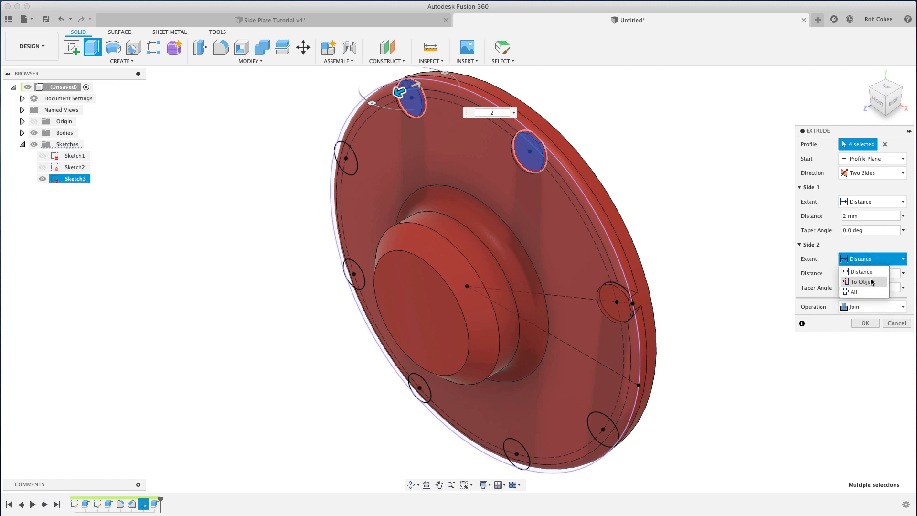
{"action": "left_click", "coordinate": [861, 282]}
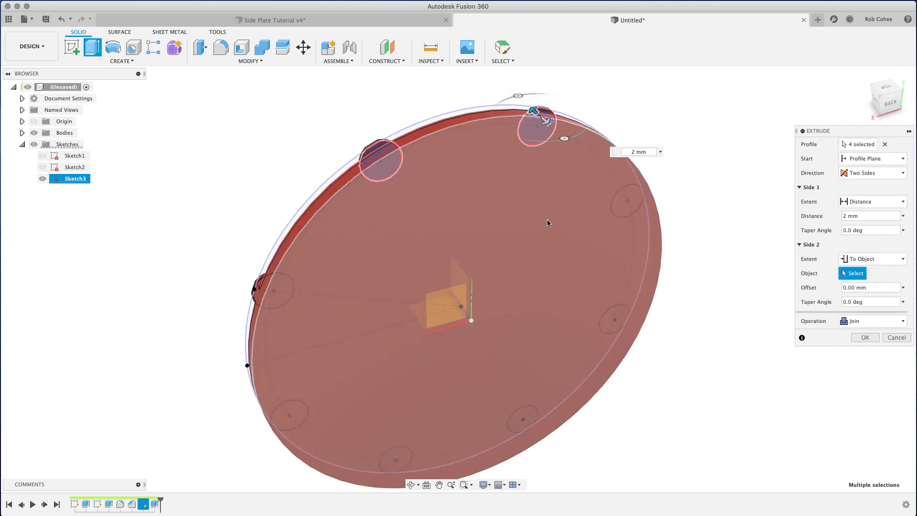
{"action": "left_click", "coordinate": [872, 321]}
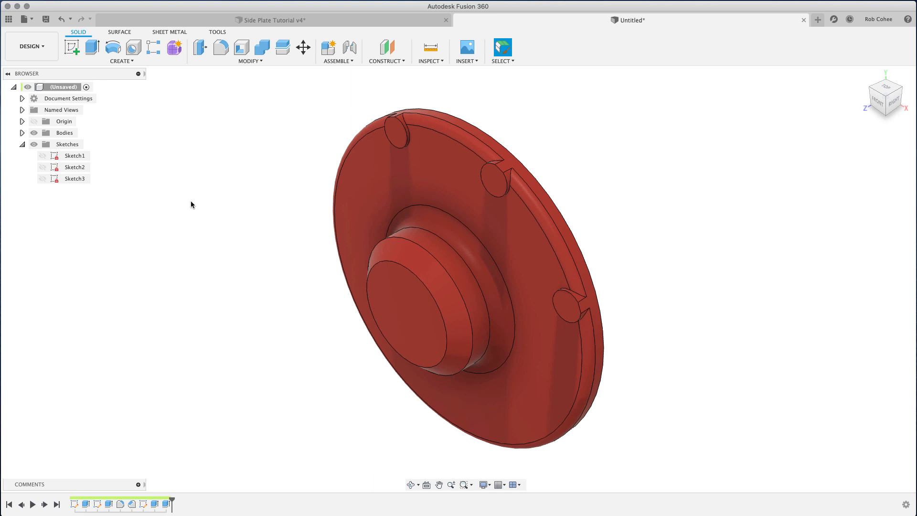
{"action": "left_click", "coordinate": [483, 485]}
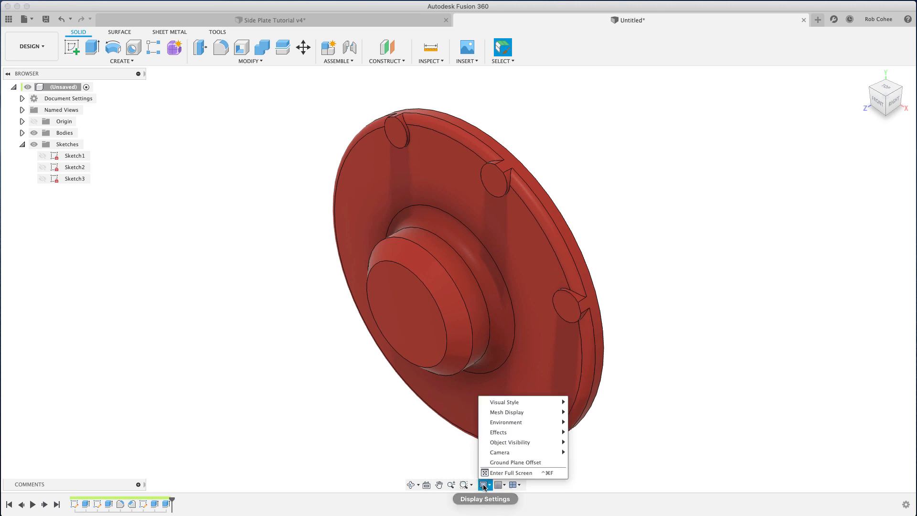
{"action": "mouse_move", "coordinate": [503, 402]}
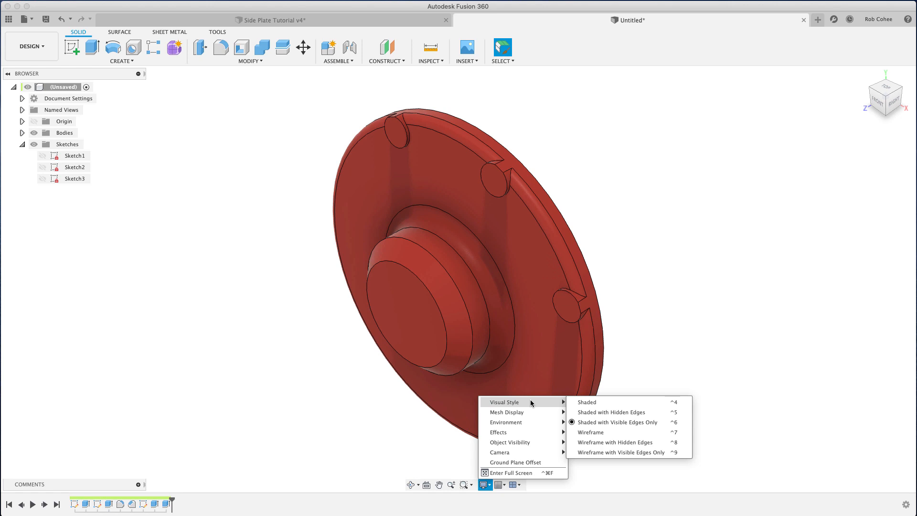
{"action": "mouse_move", "coordinate": [506, 412]}
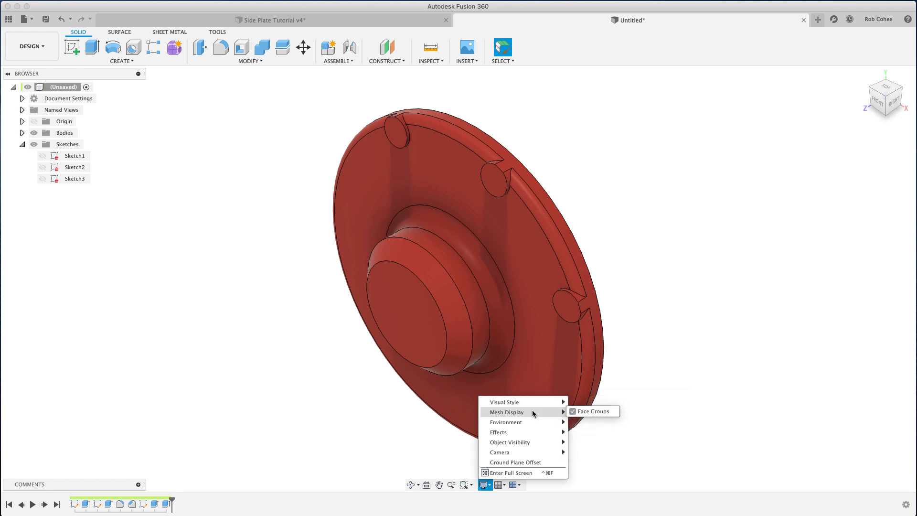
{"action": "mouse_move", "coordinate": [505, 421]}
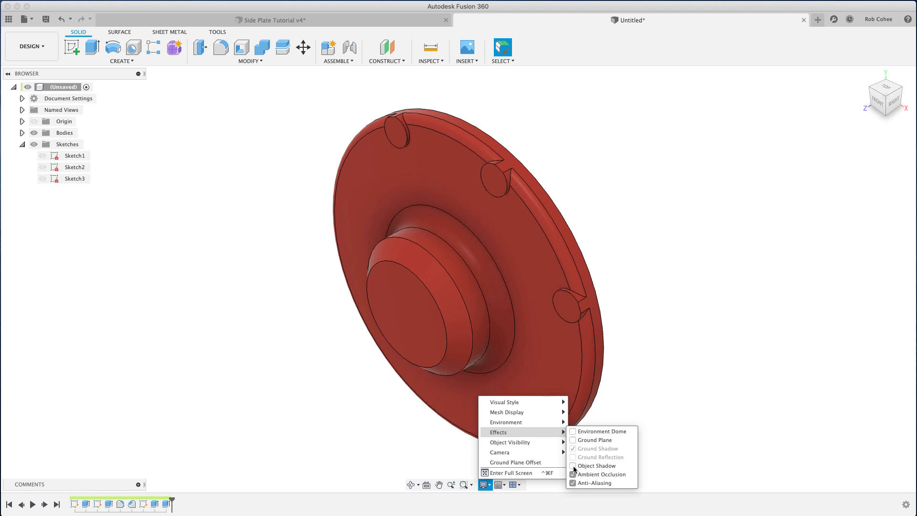
{"action": "left_click", "coordinate": [574, 474]}
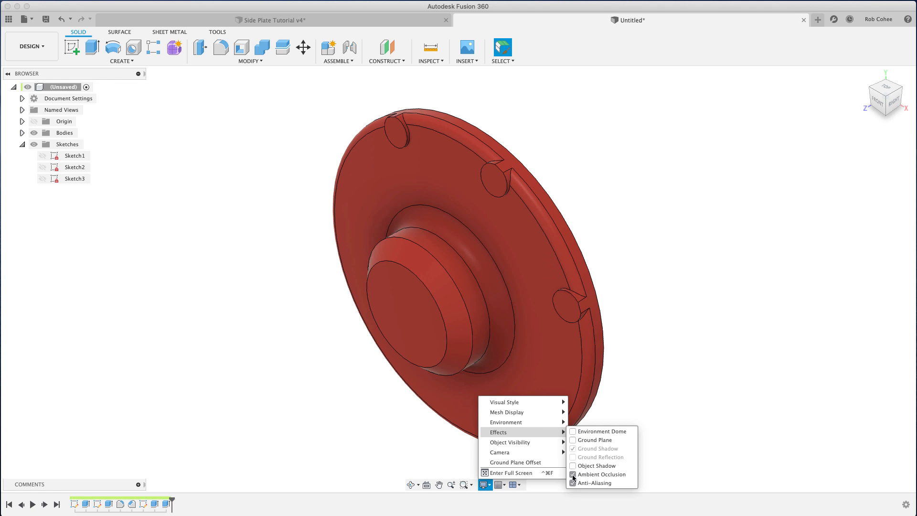
{"action": "left_click", "coordinate": [573, 483]}
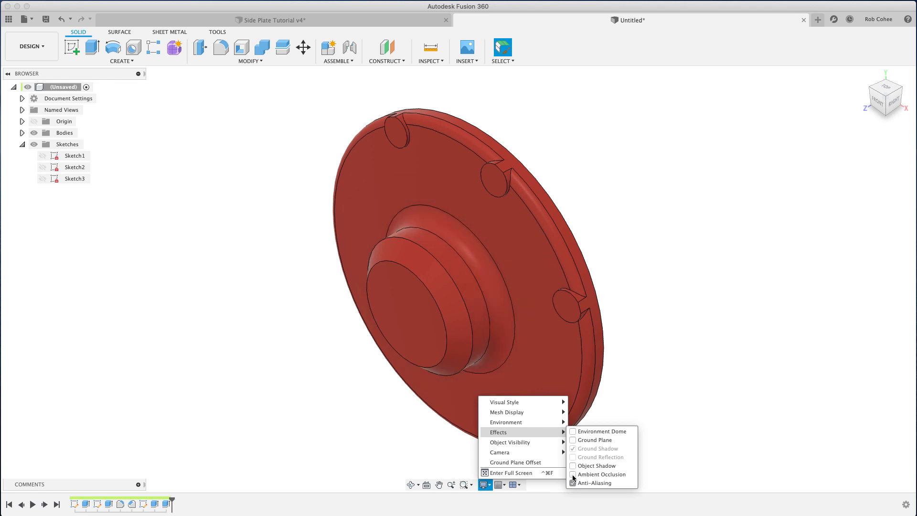
{"action": "left_click", "coordinate": [573, 483]}
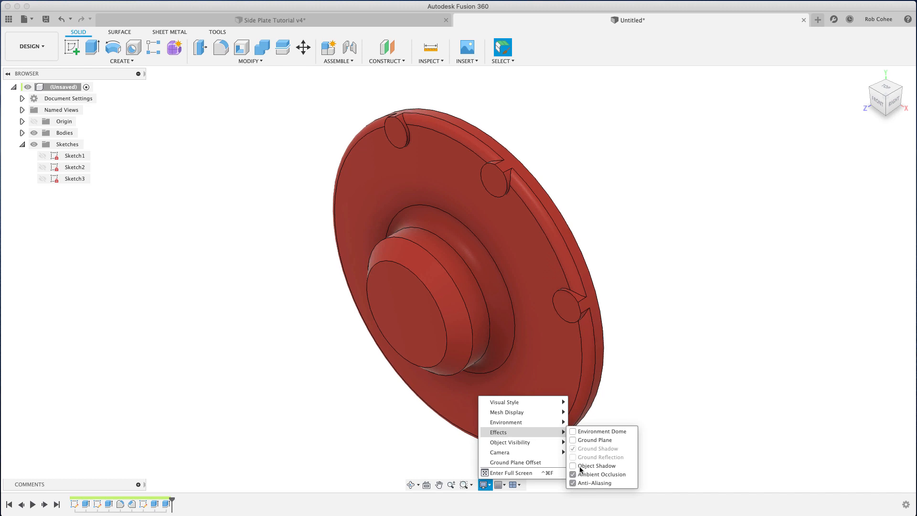
{"action": "mouse_move", "coordinate": [508, 442]}
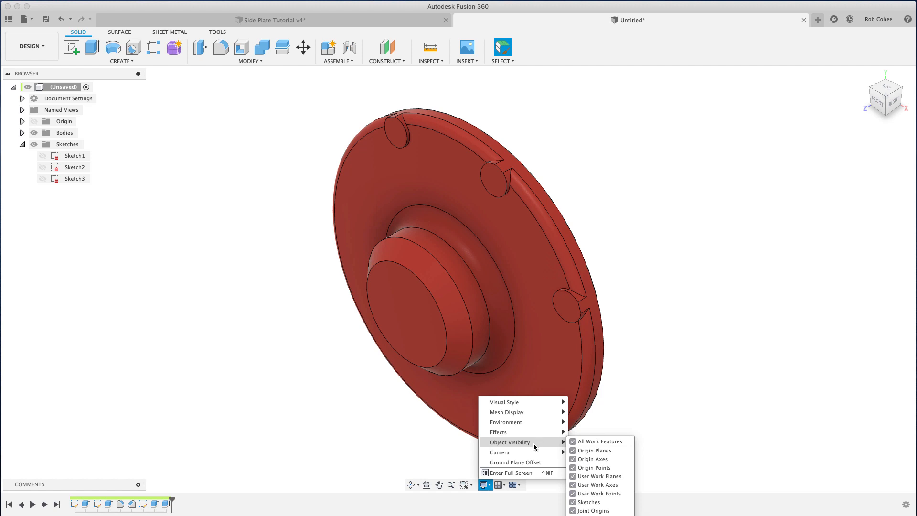
{"action": "mouse_move", "coordinate": [499, 452]}
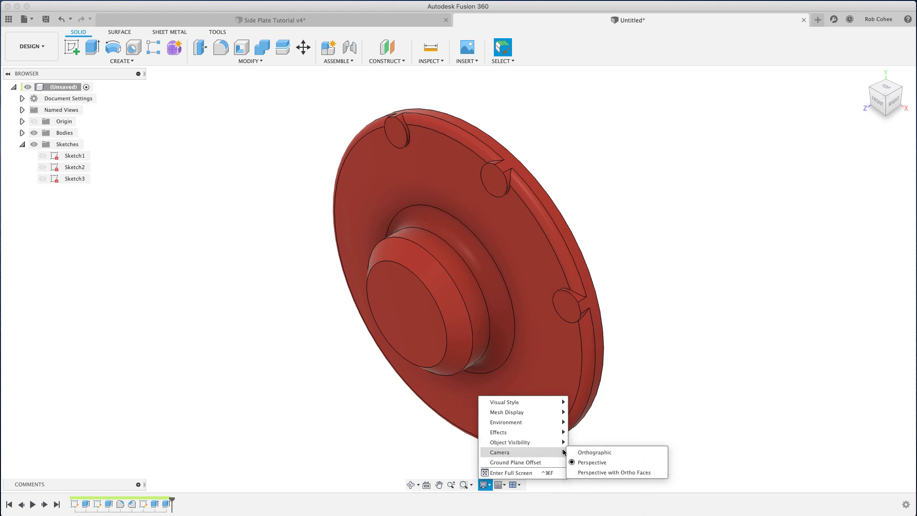
{"action": "mouse_move", "coordinate": [588, 472]}
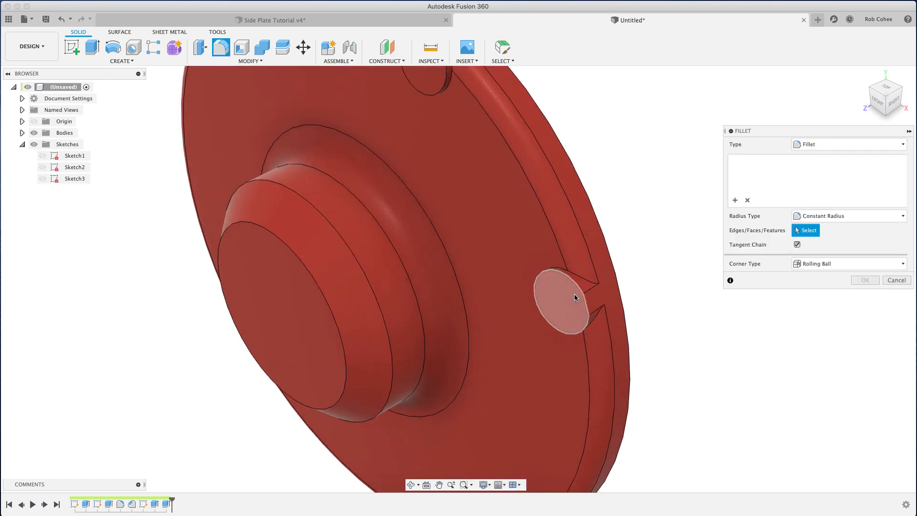
- Fillet the edge chains around two mounting bosses at 1.5 mm
{"action": "left_click", "coordinate": [561, 297]}
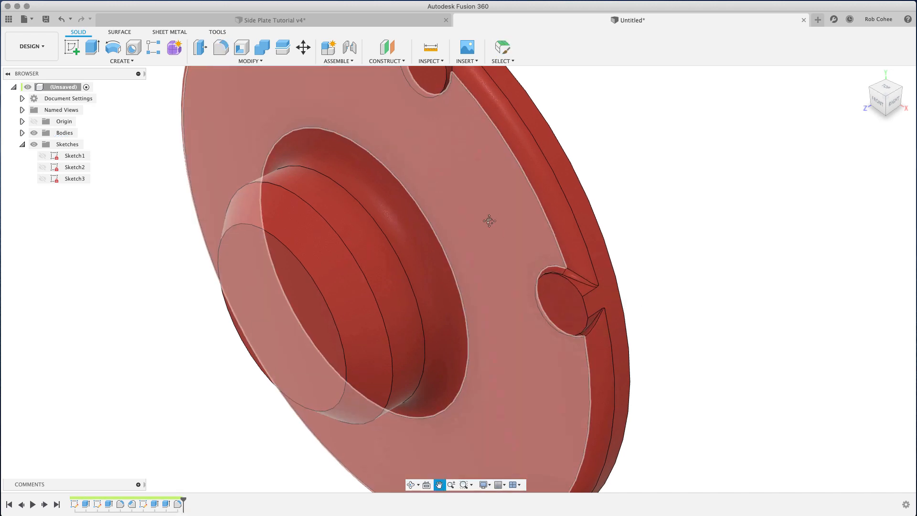
{"action": "right_click", "coordinate": [488, 220]}
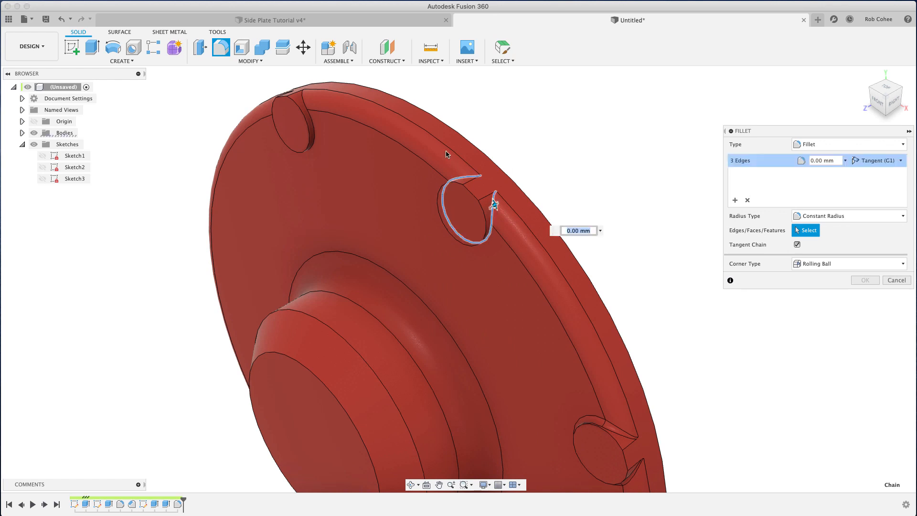
{"action": "left_click", "coordinate": [300, 102]}
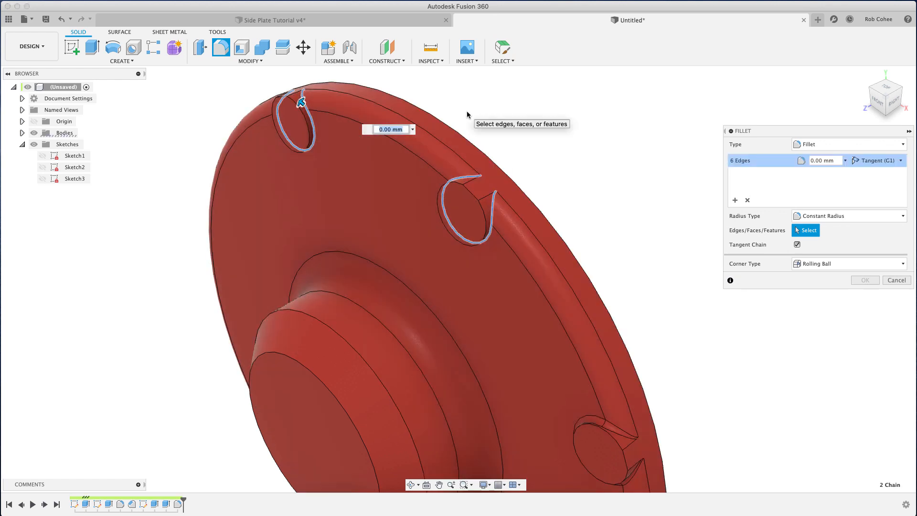
{"action": "type", "text": "1.5"}
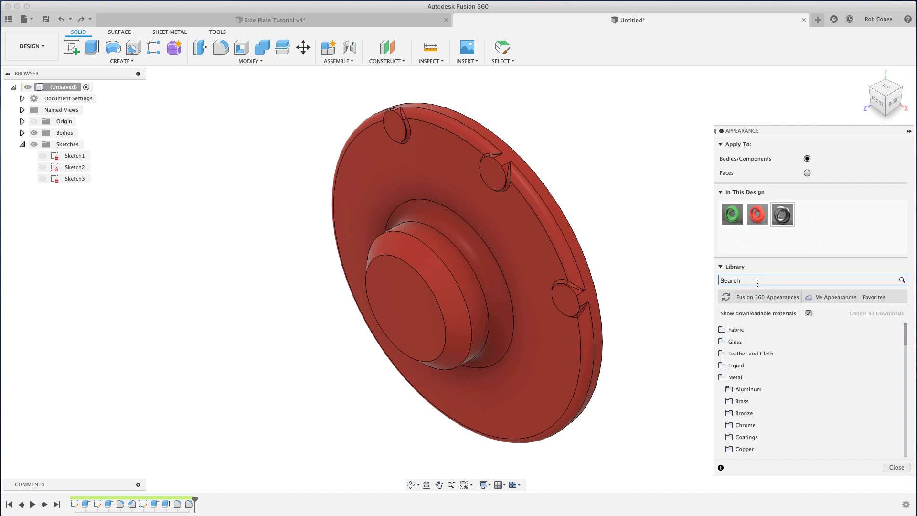
- Search appearances for 'cast' and apply Aluminum - Cast to the plate
{"action": "type", "text": "c"}
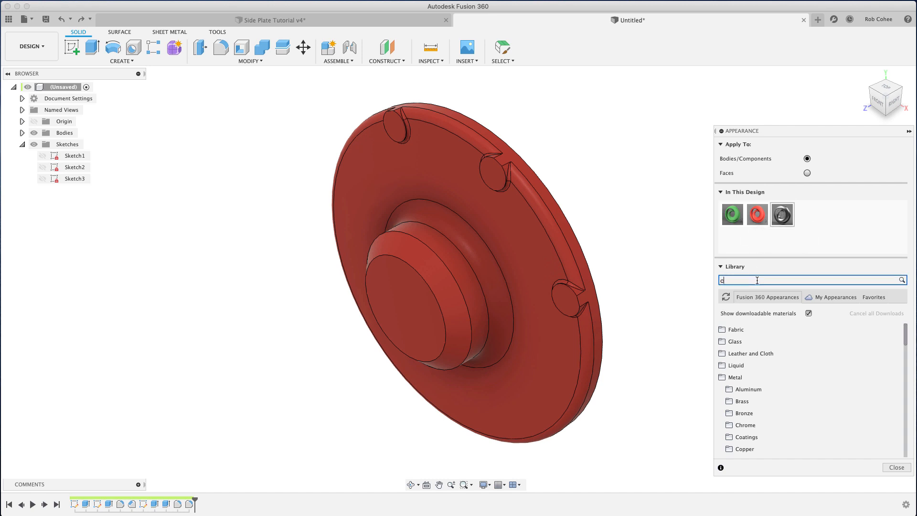
{"action": "type", "text": "ast"}
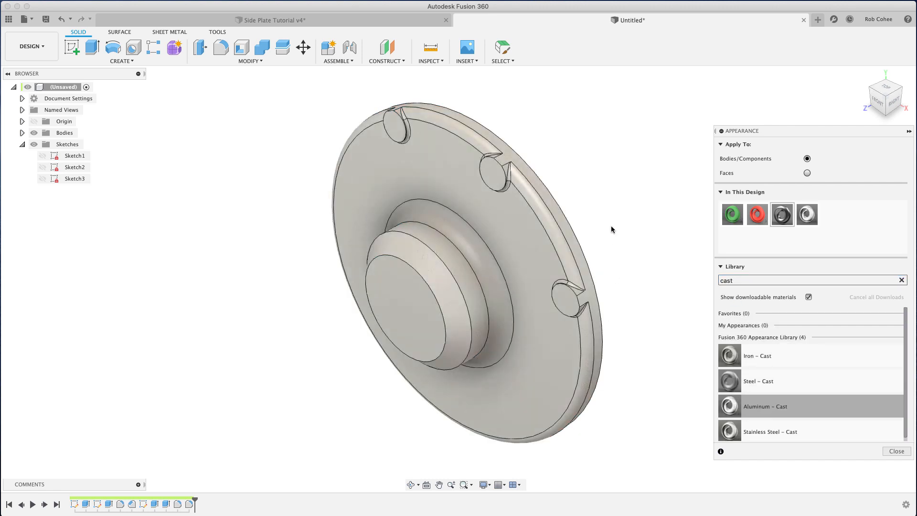
{"action": "left_click", "coordinate": [807, 213]}
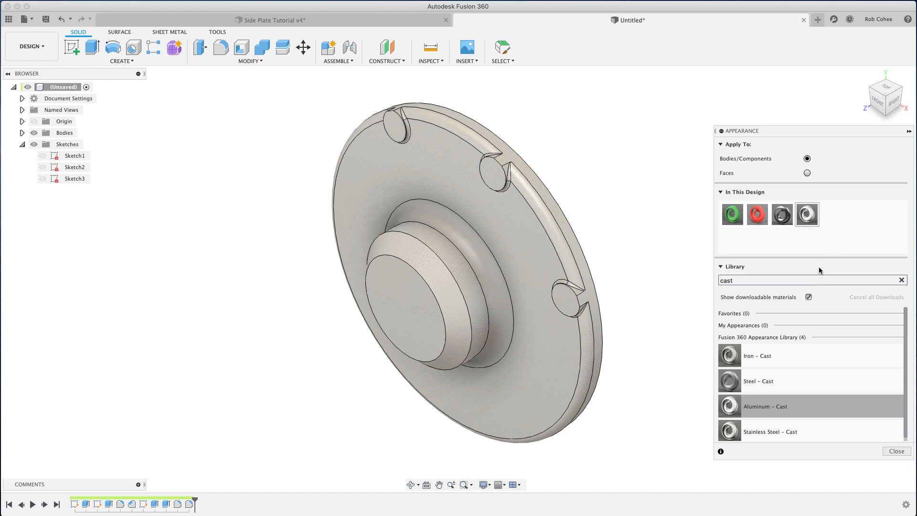
- Edit the cast aluminium appearance colour to blue and close the settings
{"action": "right_click", "coordinate": [807, 213]}
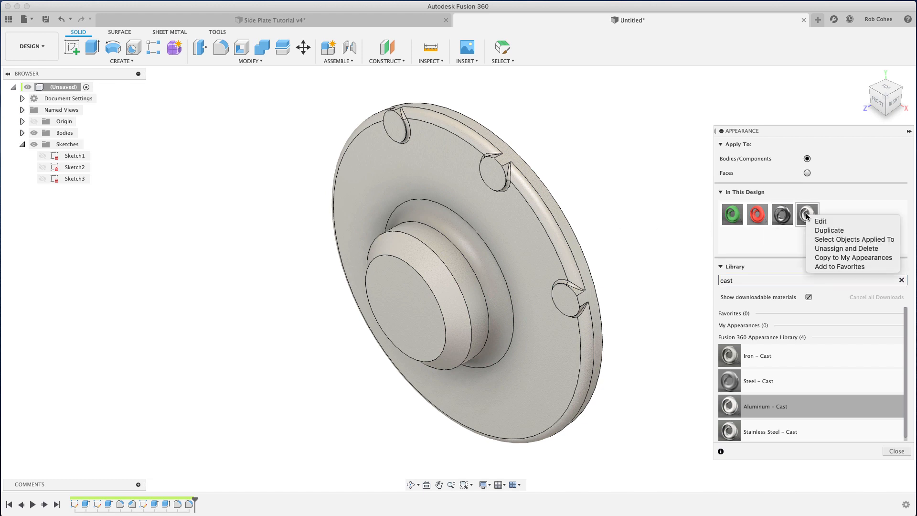
{"action": "left_click", "coordinate": [821, 221]}
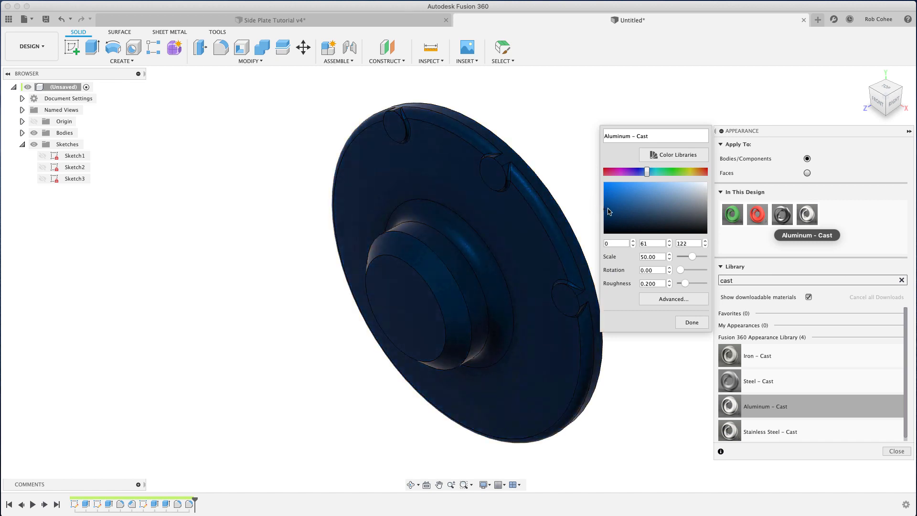
{"action": "left_click", "coordinate": [696, 205]}
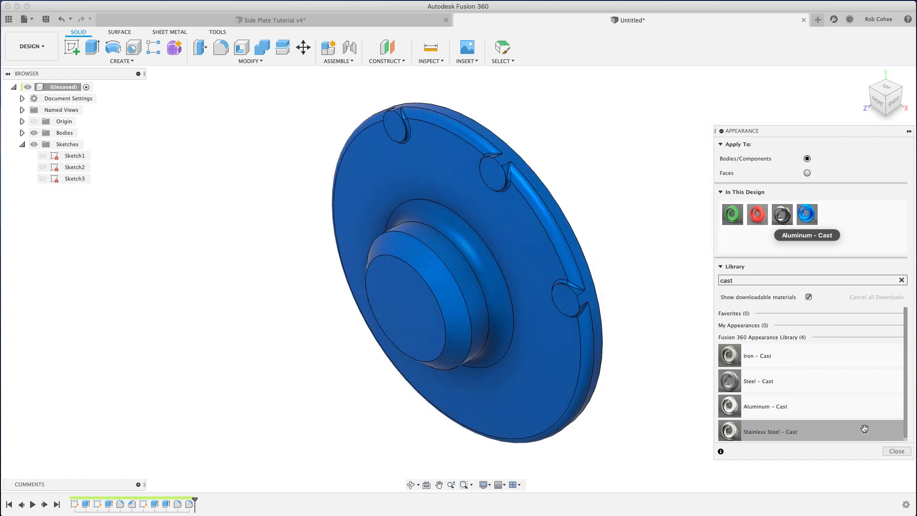
{"action": "left_click", "coordinate": [897, 451]}
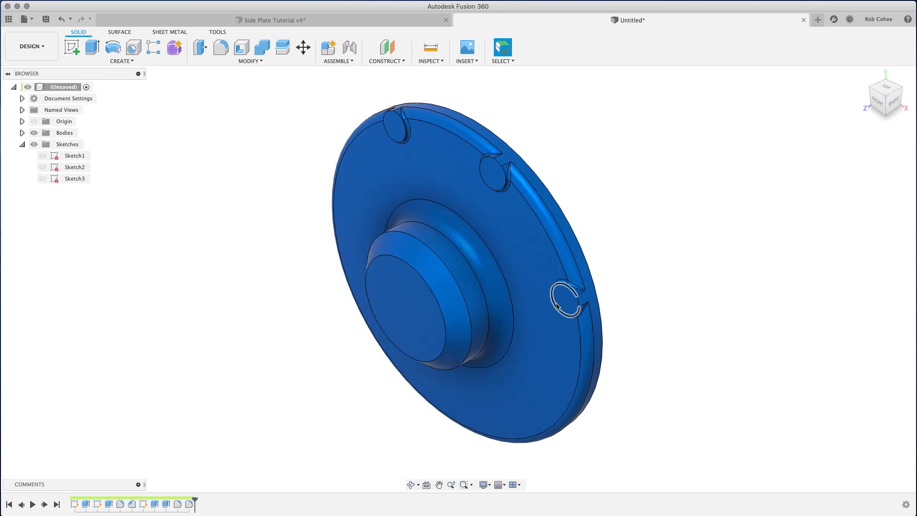
- Sketch on the plate face, project the three boss faces, and finish the sketch
{"action": "right_click", "coordinate": [562, 301]}
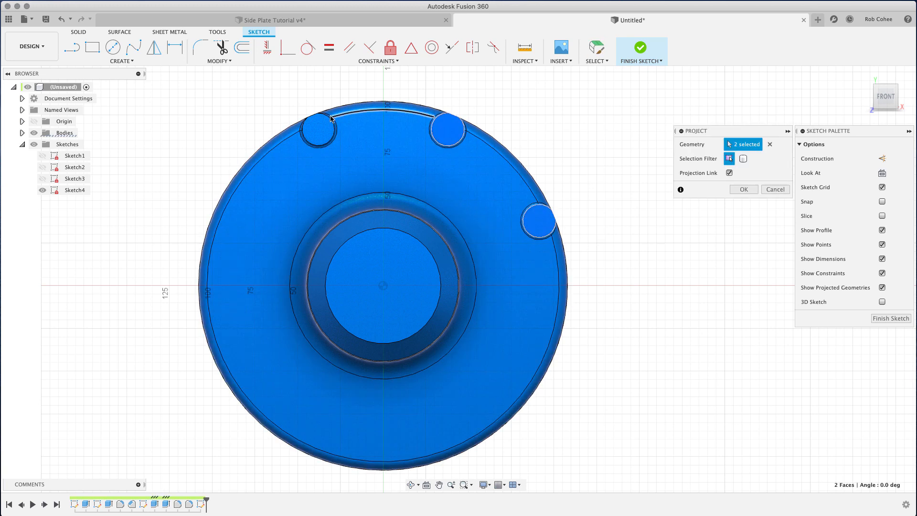
{"action": "left_click", "coordinate": [318, 129]}
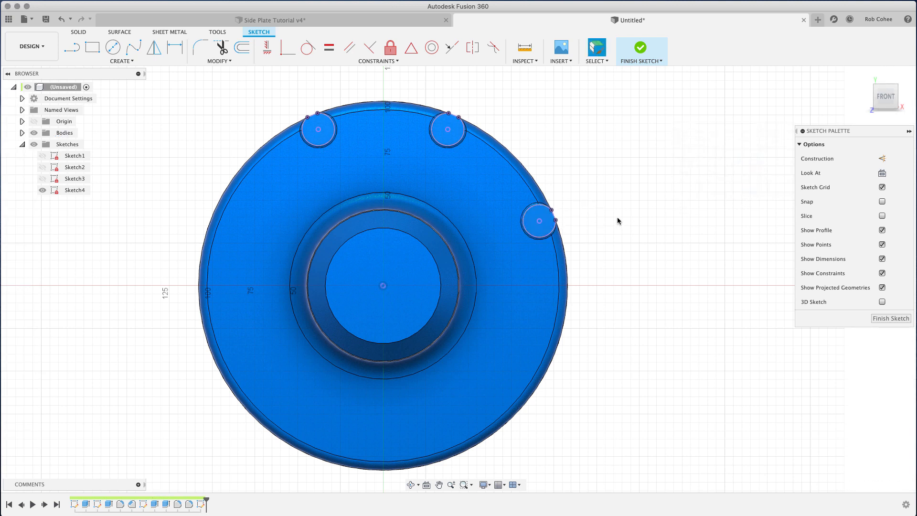
{"action": "mouse_move", "coordinate": [641, 48]}
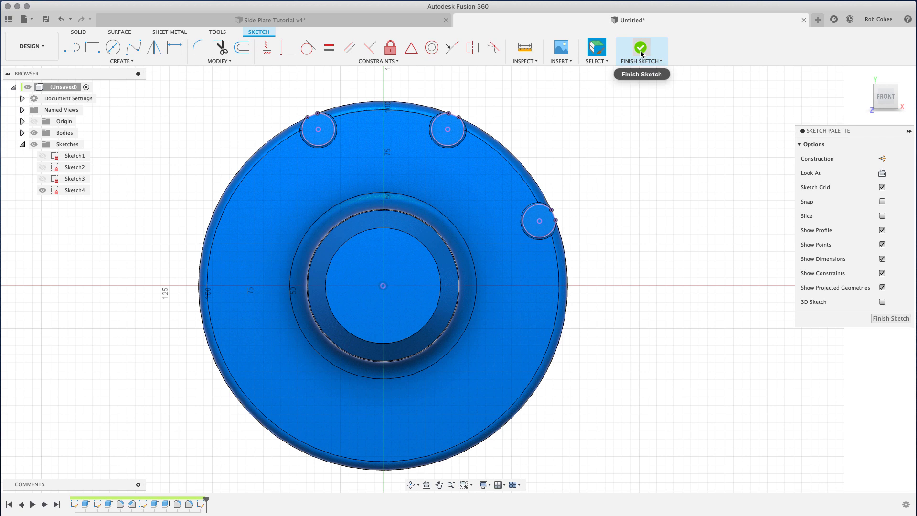
{"action": "left_click", "coordinate": [642, 47]}
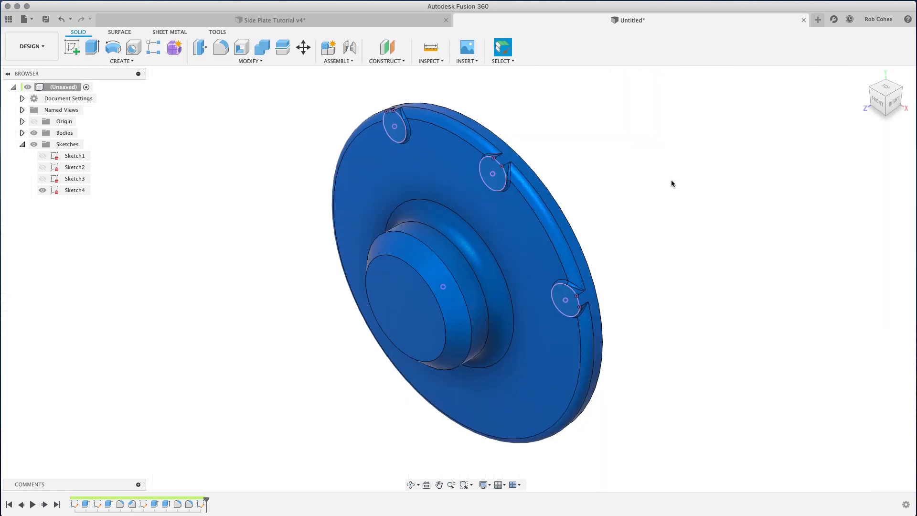
- Add a hole at the lower boss's projected centre point and accept it
{"action": "left_click", "coordinate": [133, 47]}
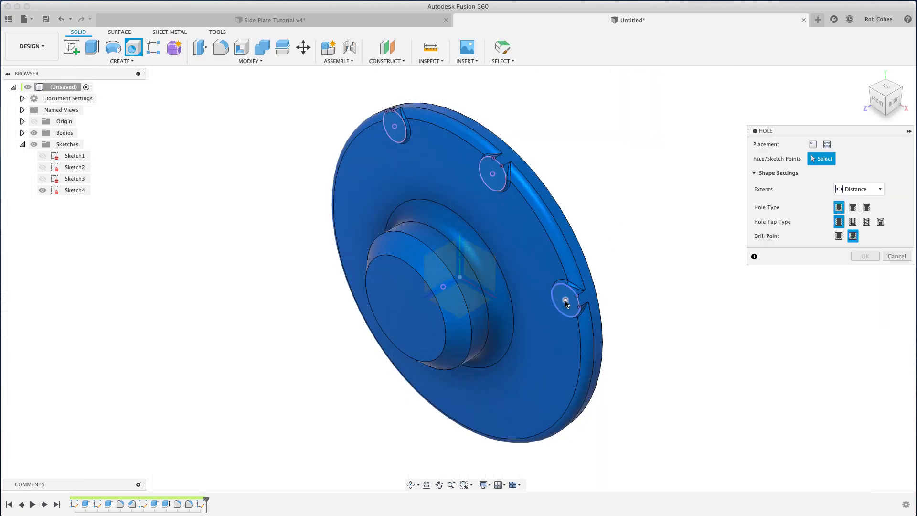
{"action": "left_click", "coordinate": [566, 303]}
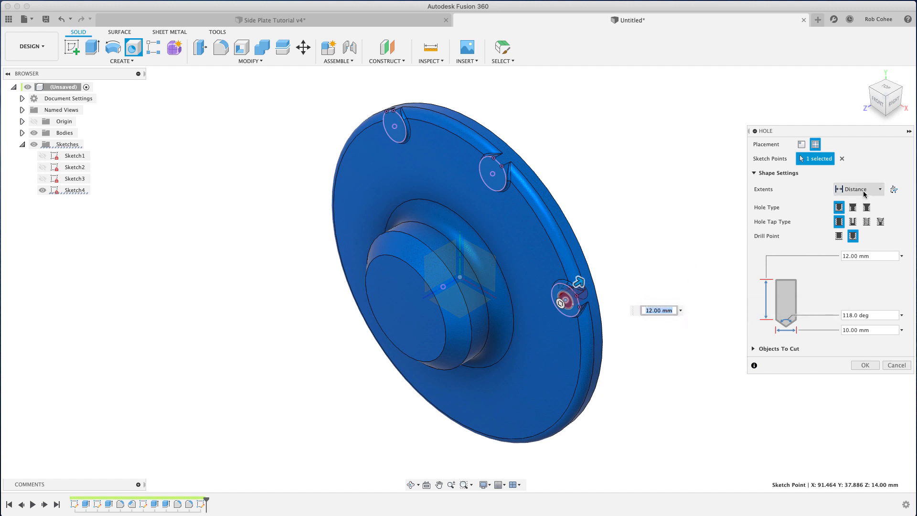
{"action": "left_click", "coordinate": [858, 188]}
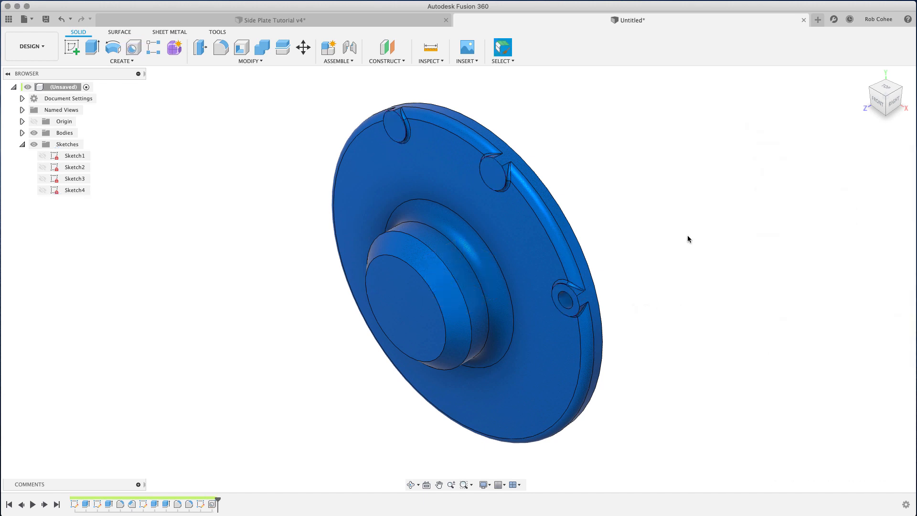
- Show Sketch4 and drill through-all holes at the middle and top boss centres
{"action": "left_click", "coordinate": [42, 190]}
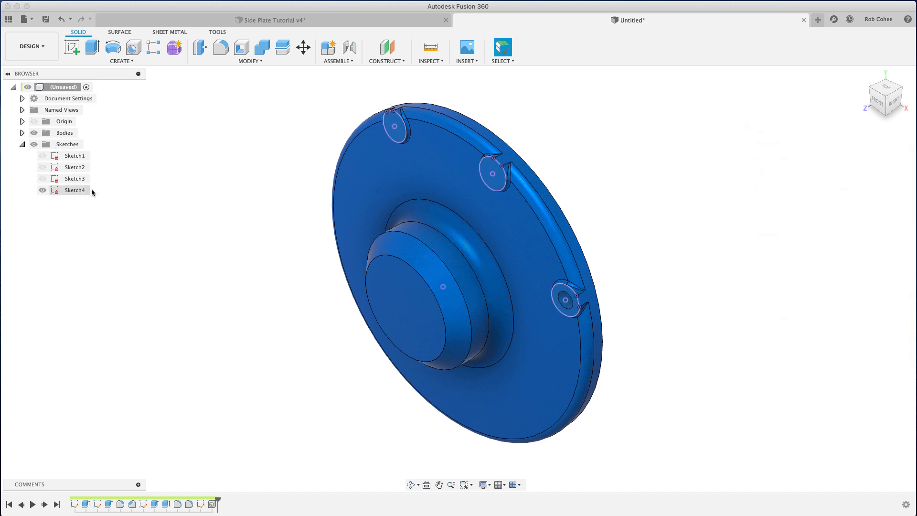
{"action": "left_click", "coordinate": [133, 47]}
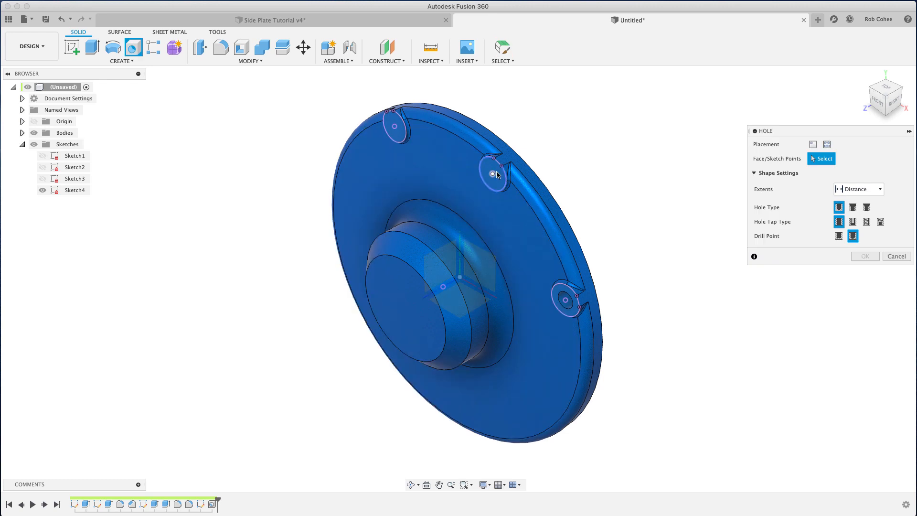
{"action": "left_click", "coordinate": [492, 173]}
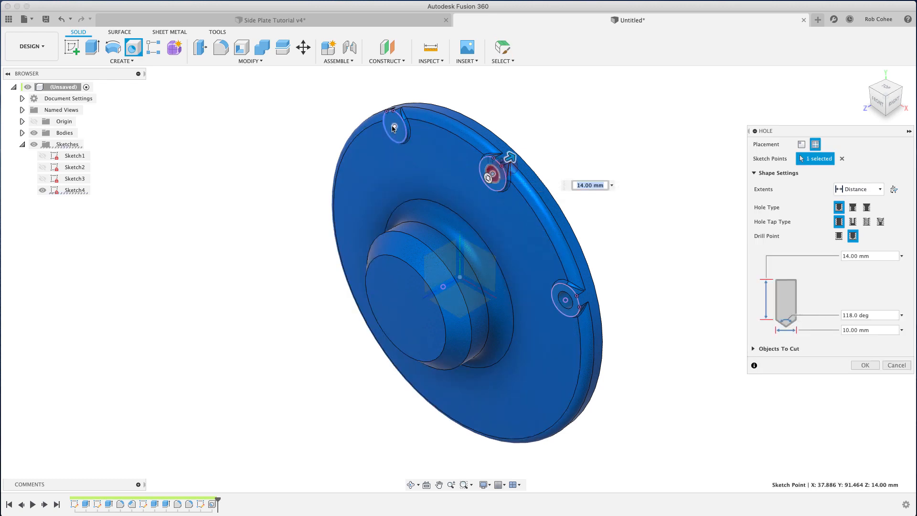
{"action": "left_click", "coordinate": [397, 122]}
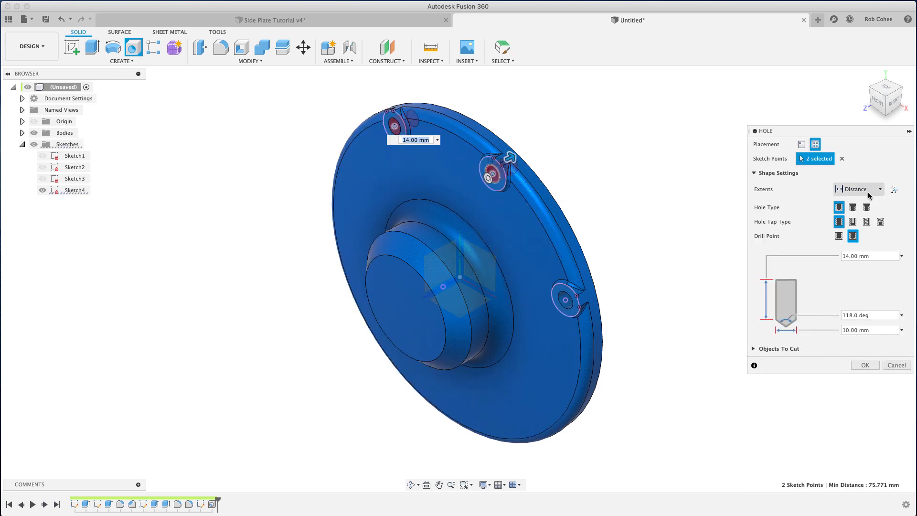
{"action": "left_click", "coordinate": [858, 188]}
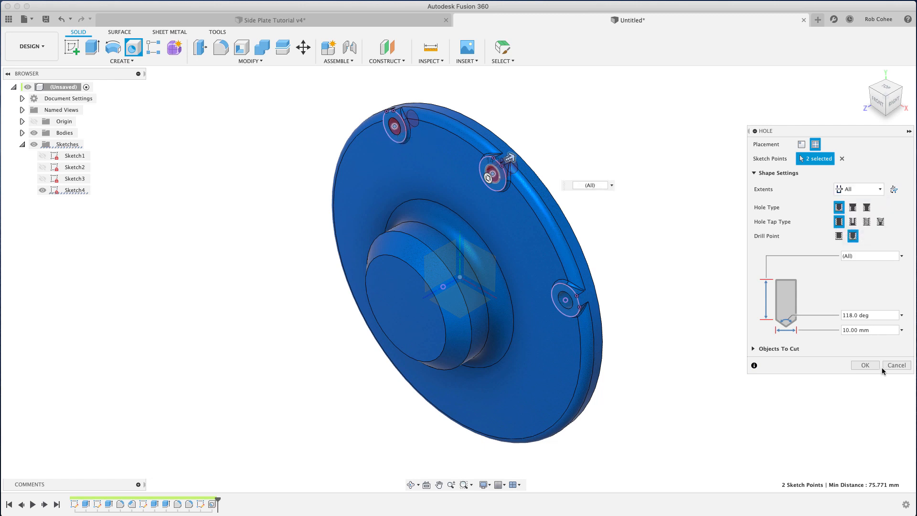
{"action": "left_click", "coordinate": [896, 365]}
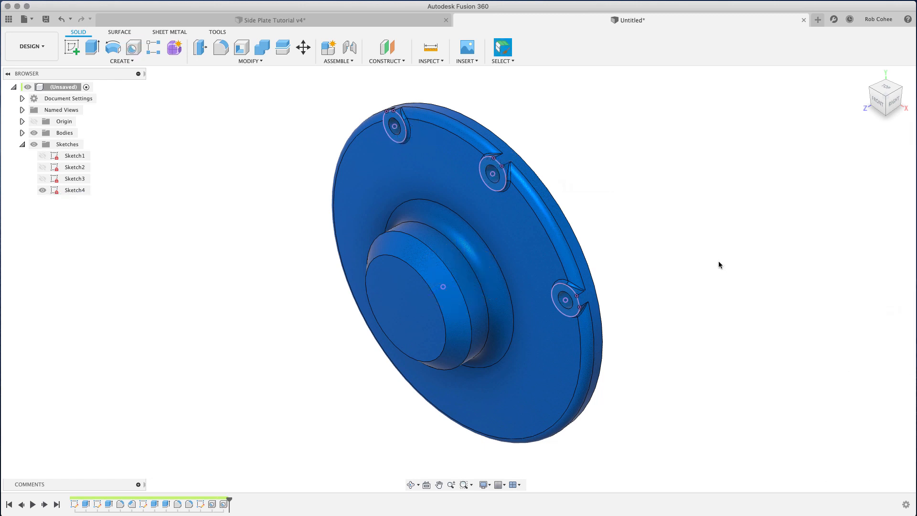